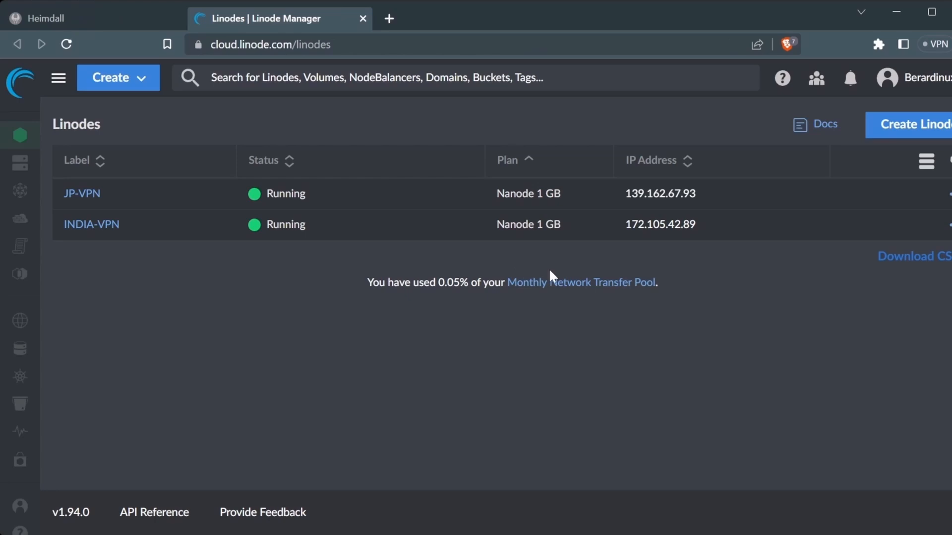
Start a new Linode with Ubuntu 23.04 image and the Atlanta region
{"action": "left_click", "coordinate": [923, 124]}
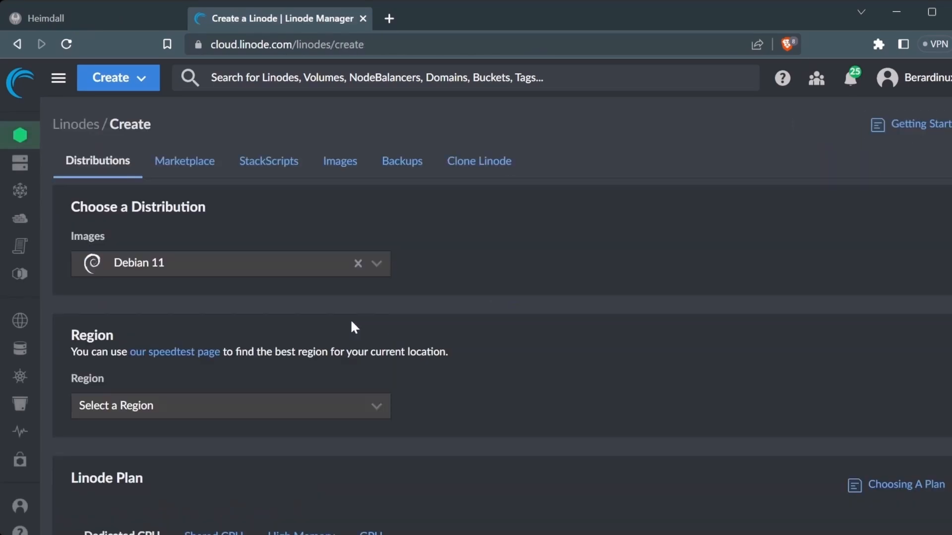
{"action": "left_click", "coordinate": [231, 263]}
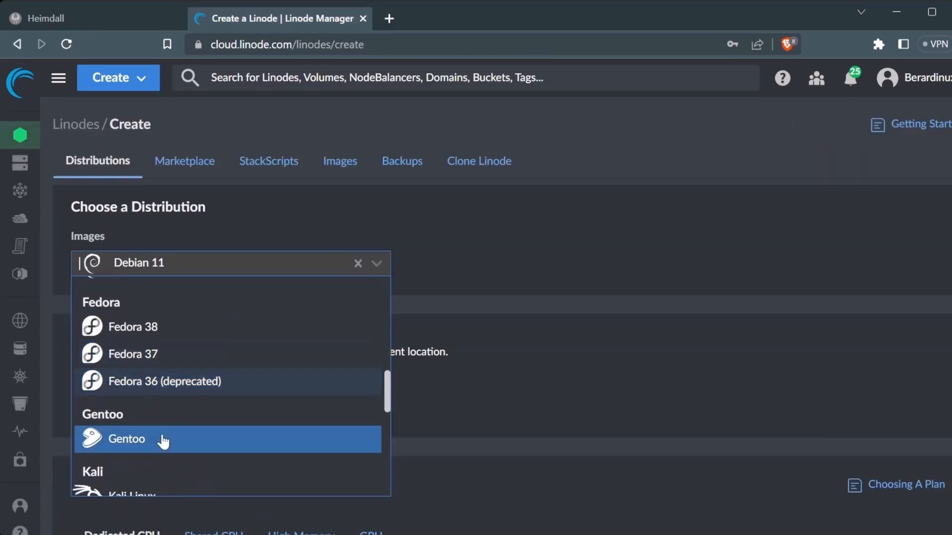
{"action": "scroll", "scroll_direction": "down", "scroll_amount": 3}
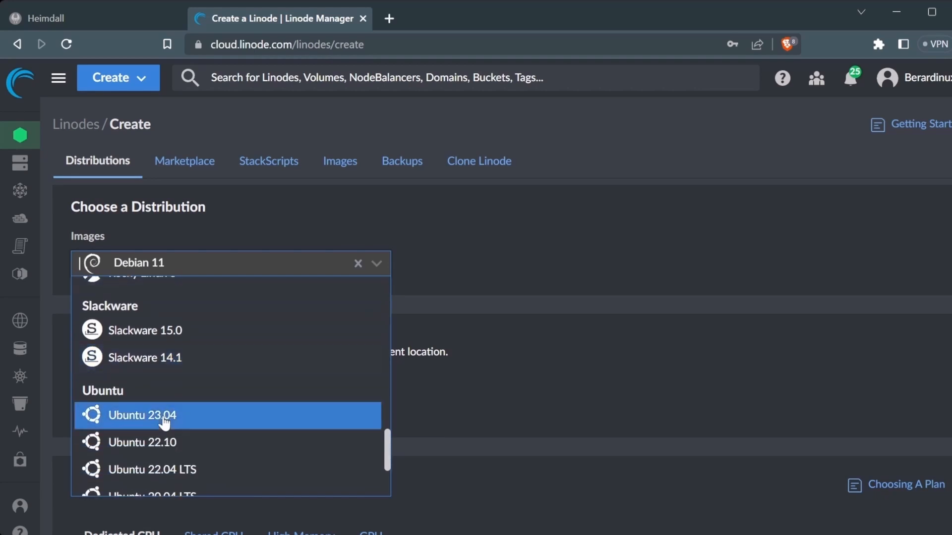
{"action": "left_click", "coordinate": [142, 415]}
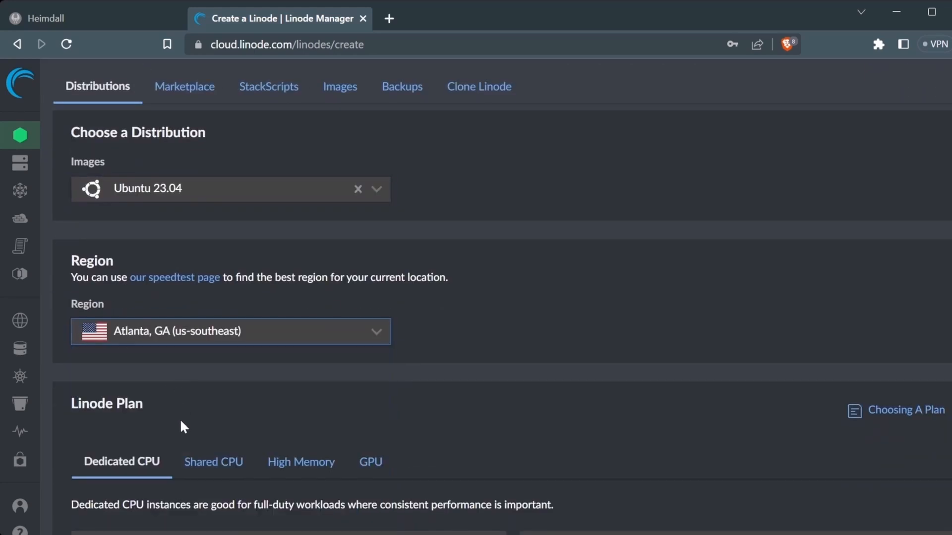
{"action": "left_click", "coordinate": [213, 461]}
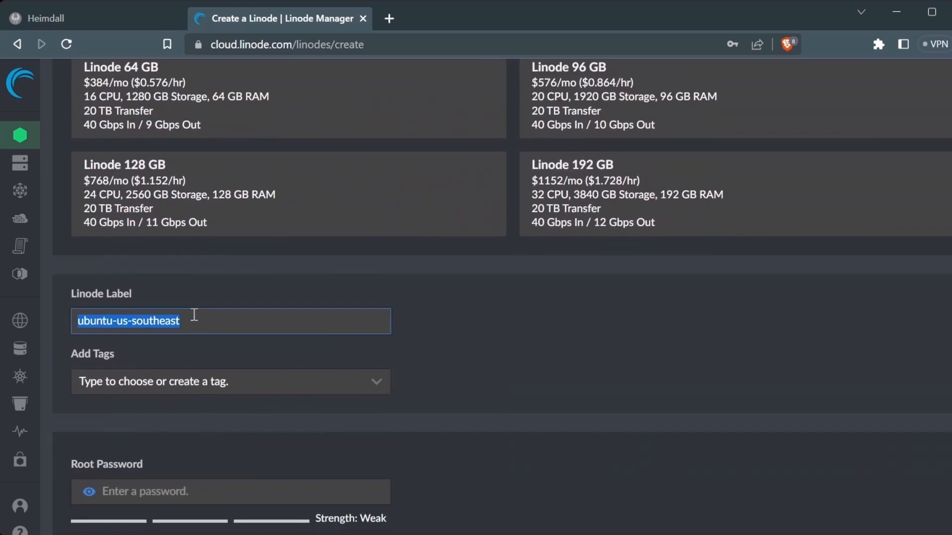
Label the Linode 'Nextcloud', include the account SSH keys, and create it
{"action": "type", "text": "Nextc"}
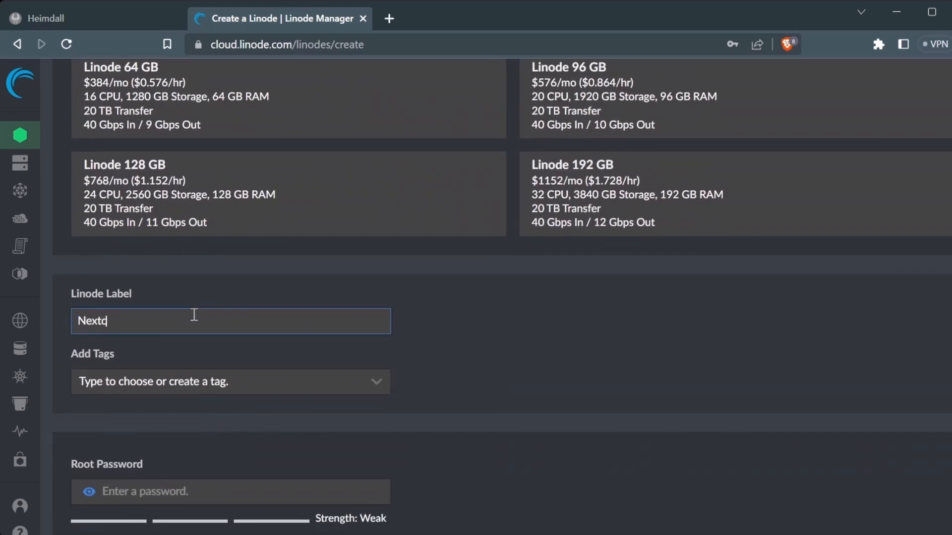
{"action": "type", "text": "loud"}
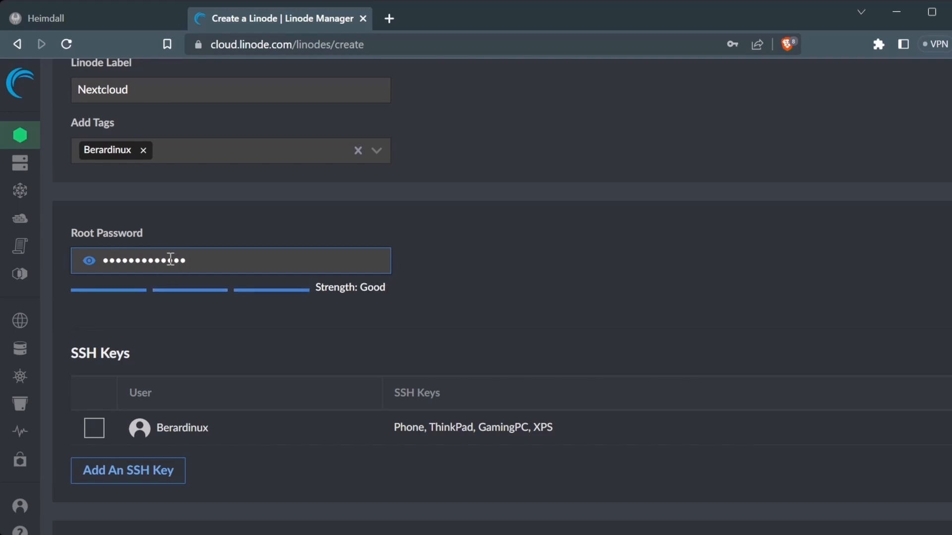
{"action": "left_click", "coordinate": [94, 428]}
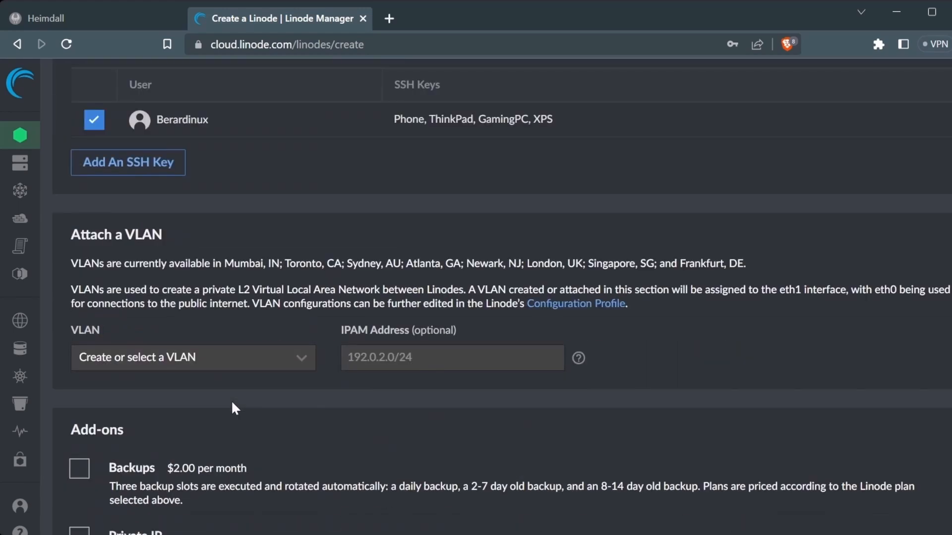
{"action": "scroll", "scroll_direction": "down", "scroll_amount": 3}
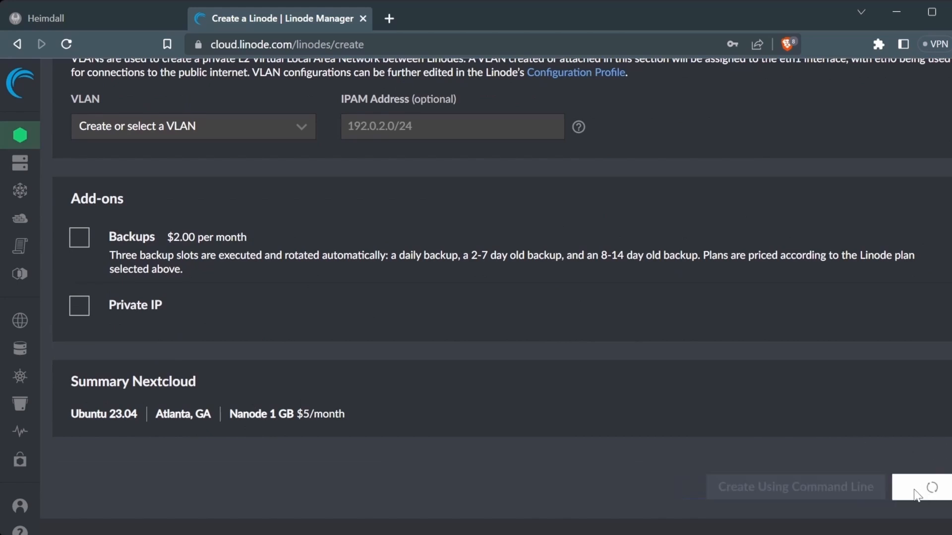
{"action": "left_click", "coordinate": [916, 486]}
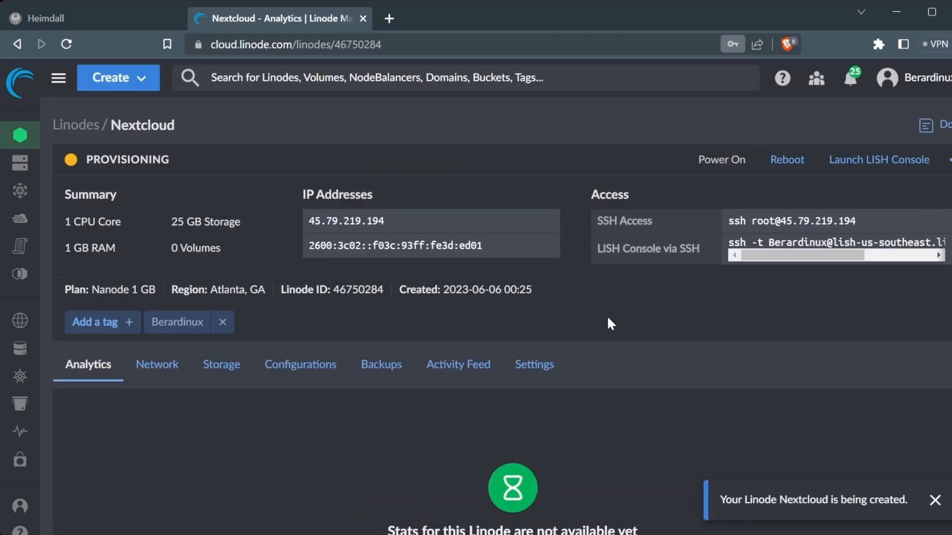
{"action": "mouse_move", "coordinate": [519, 354]}
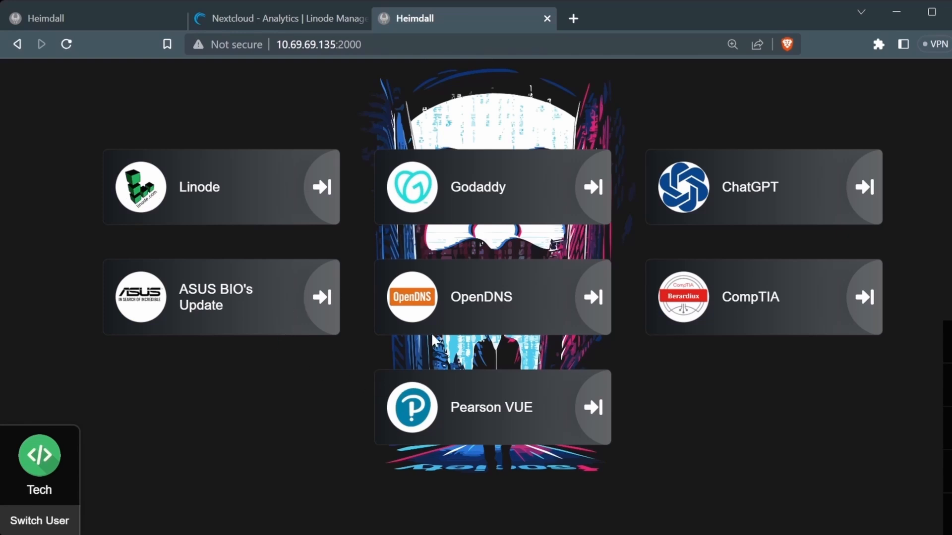
{"action": "mouse_move", "coordinate": [433, 186]}
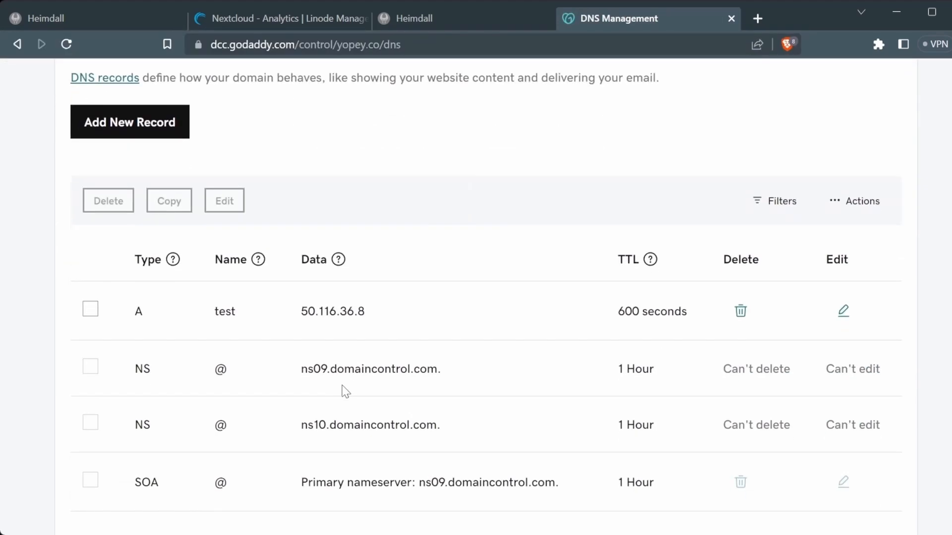
Edit the test A record to name nc pointing at 45.79.219.194 and save it
{"action": "left_click", "coordinate": [843, 311]}
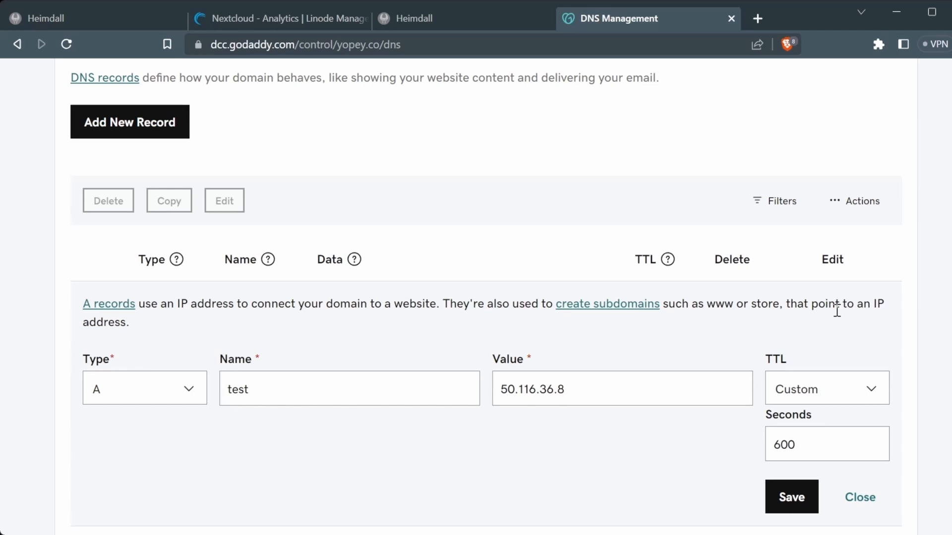
{"action": "double_click", "coordinate": [531, 389]}
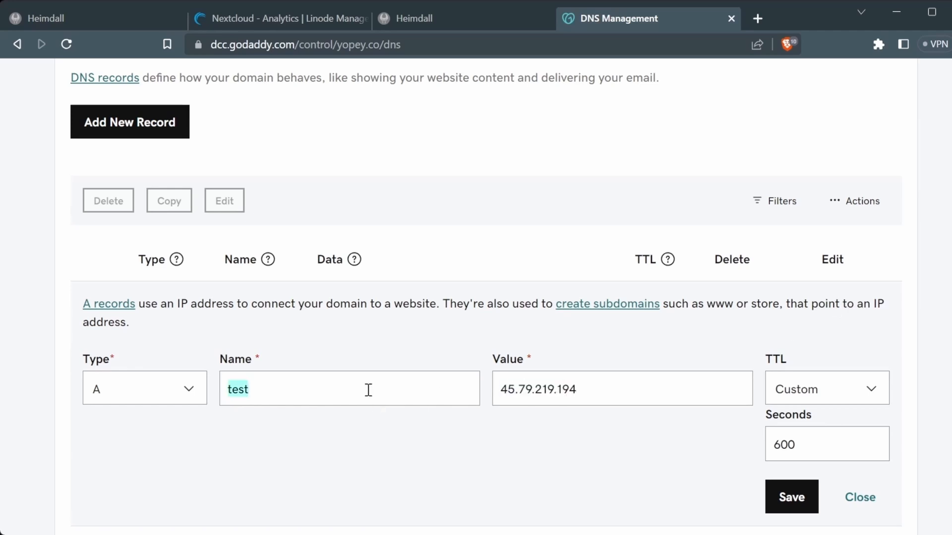
{"action": "type", "text": "n"}
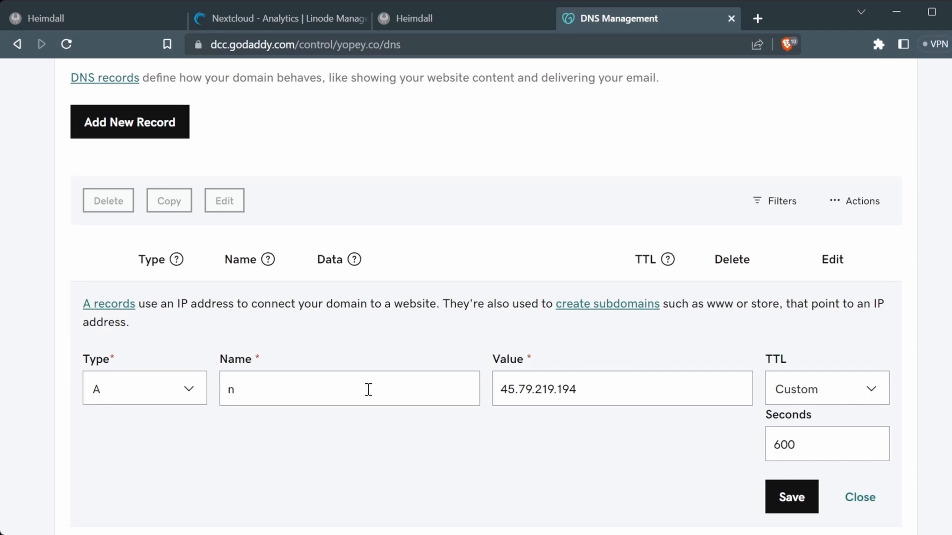
{"action": "type", "text": "c"}
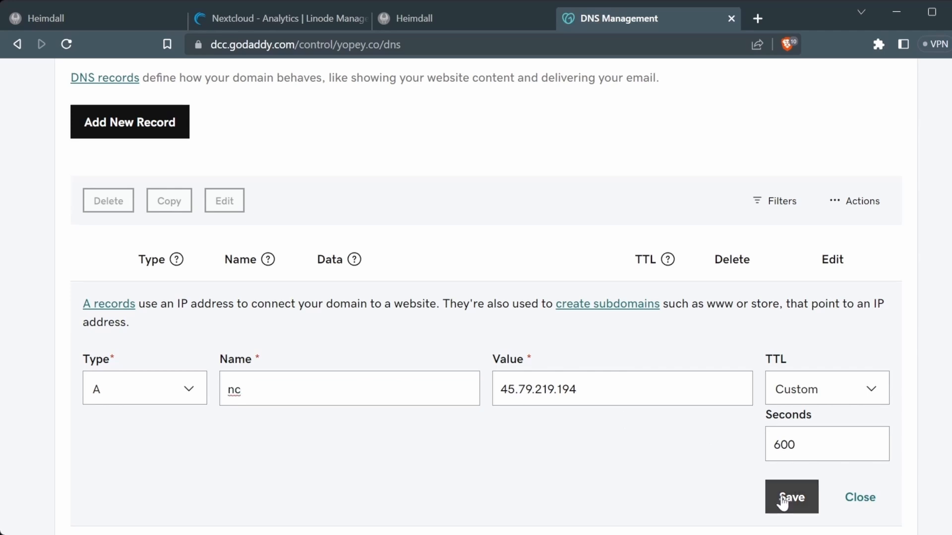
{"action": "left_click", "coordinate": [791, 497]}
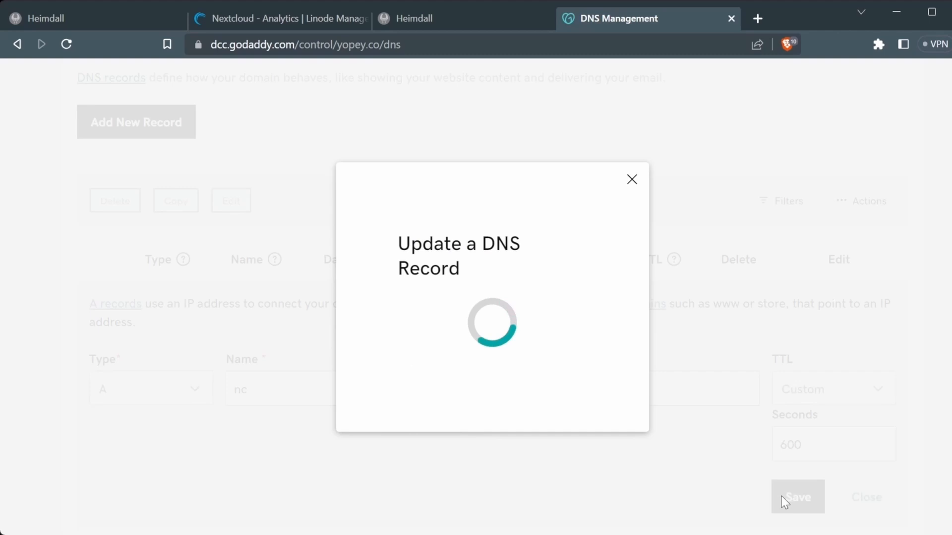
{"action": "left_click", "coordinate": [797, 497]}
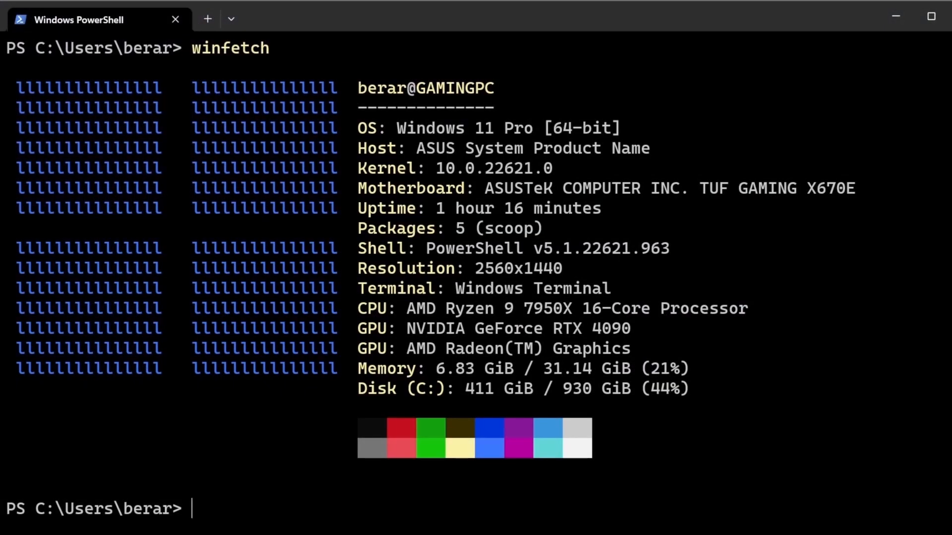
SSH into 45.79.219.194 as root, accepting the host key, and begin adduser
{"action": "type", "text": "ssh"}
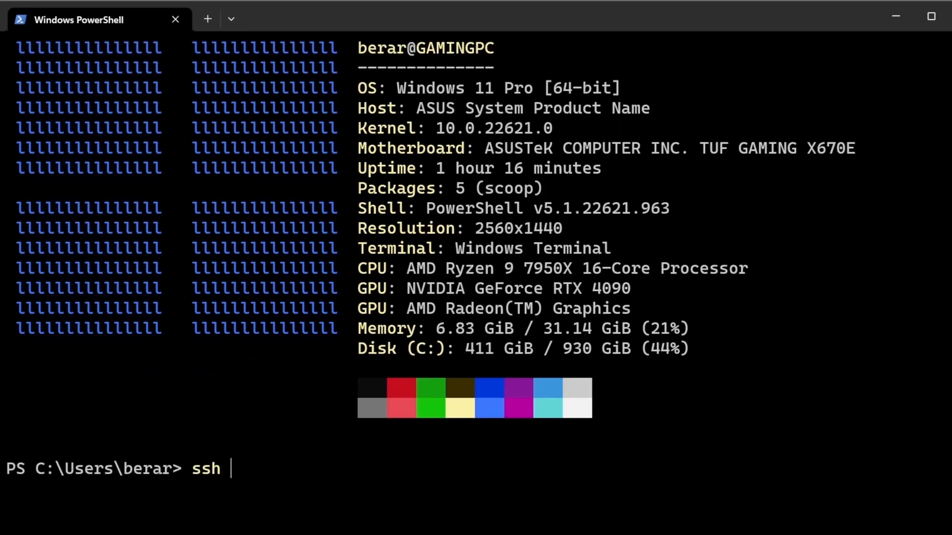
{"action": "type", "text": "root"}
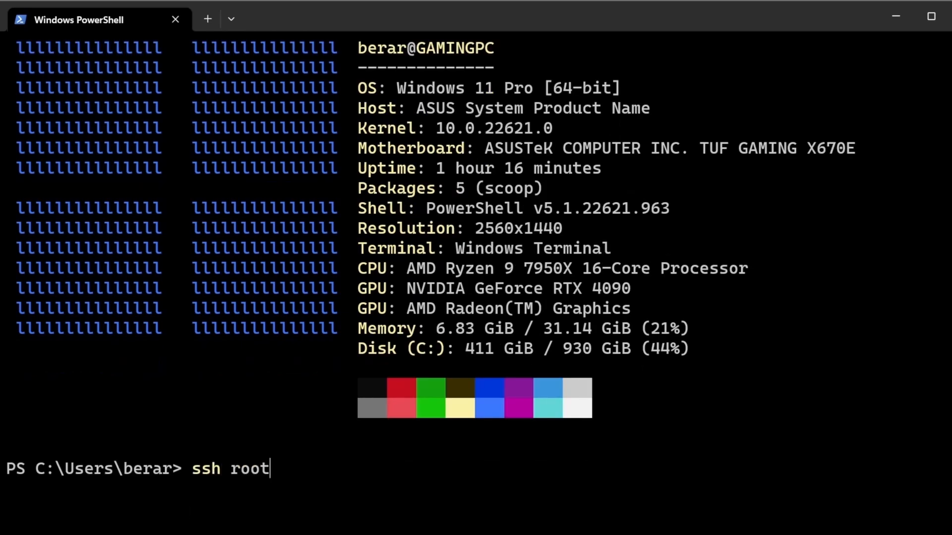
{"action": "type", "text": "@45.79.219.194"}
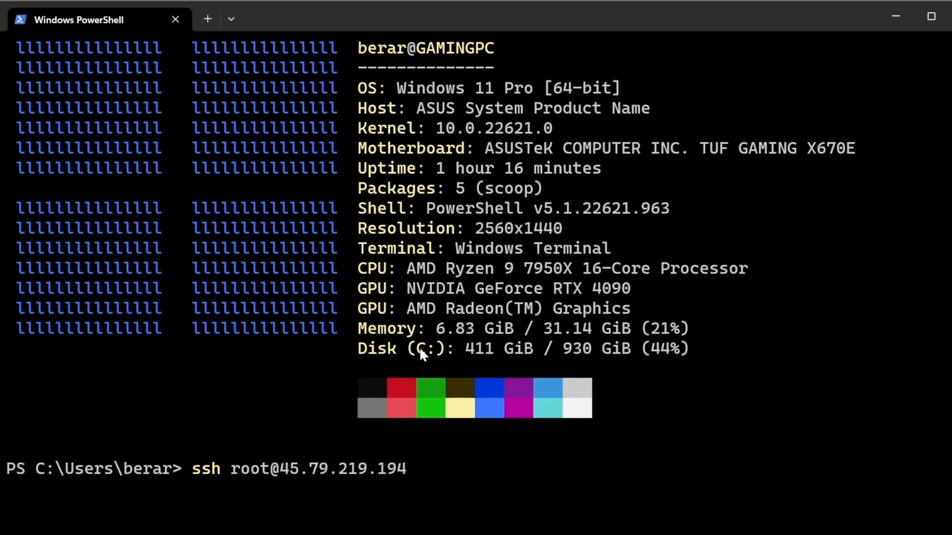
{"action": "type", "text": "yes/no/[fingerprint])? yes"}
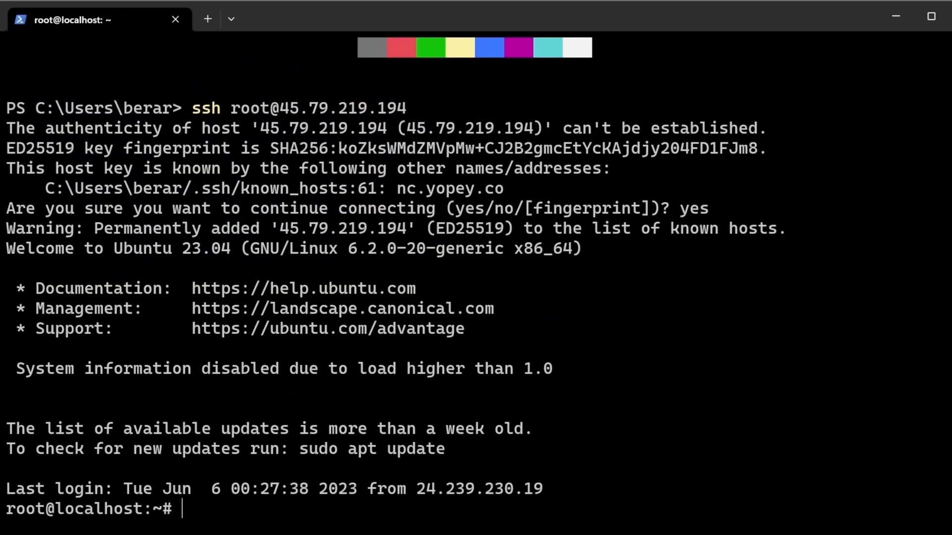
{"action": "type", "text": "adduser berardinux"}
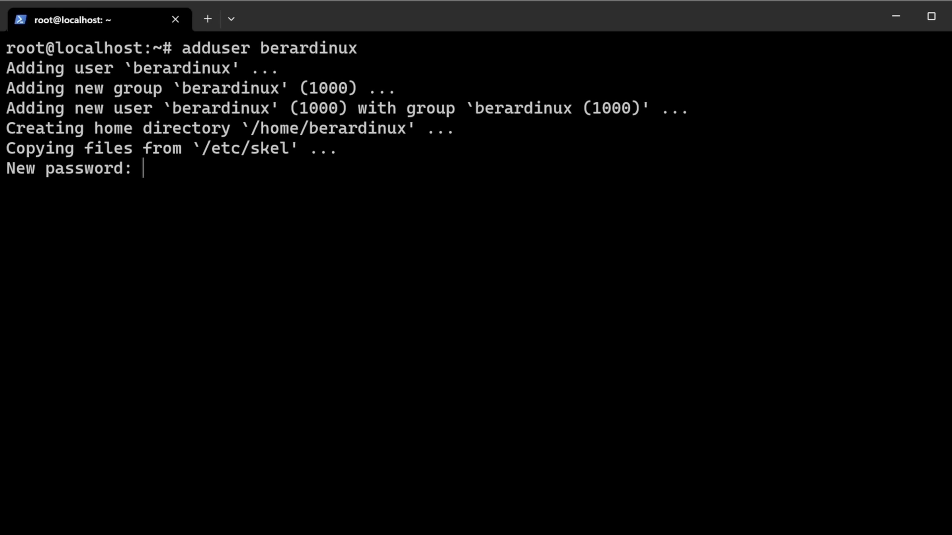
Finish creating user berardinux with a password and add it to the sudo group
{"action": "key", "text": "Enter"}
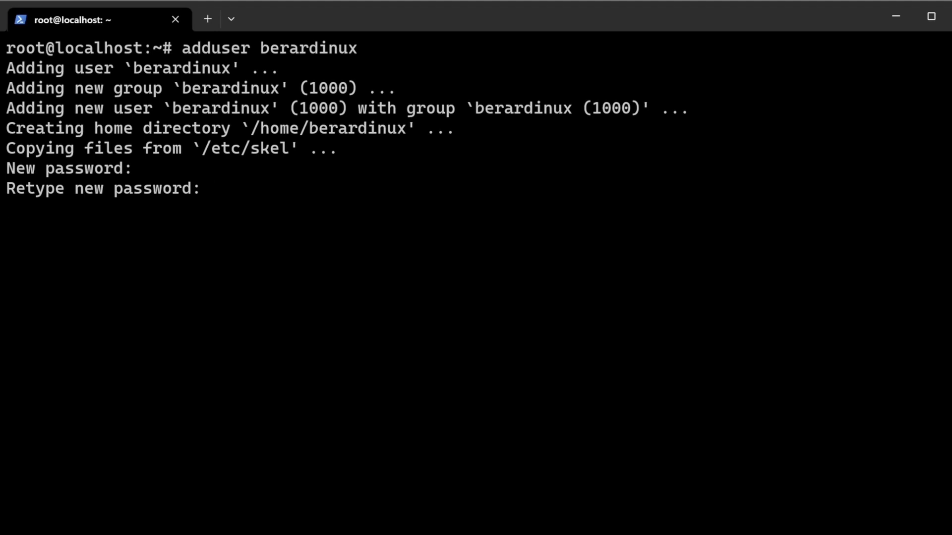
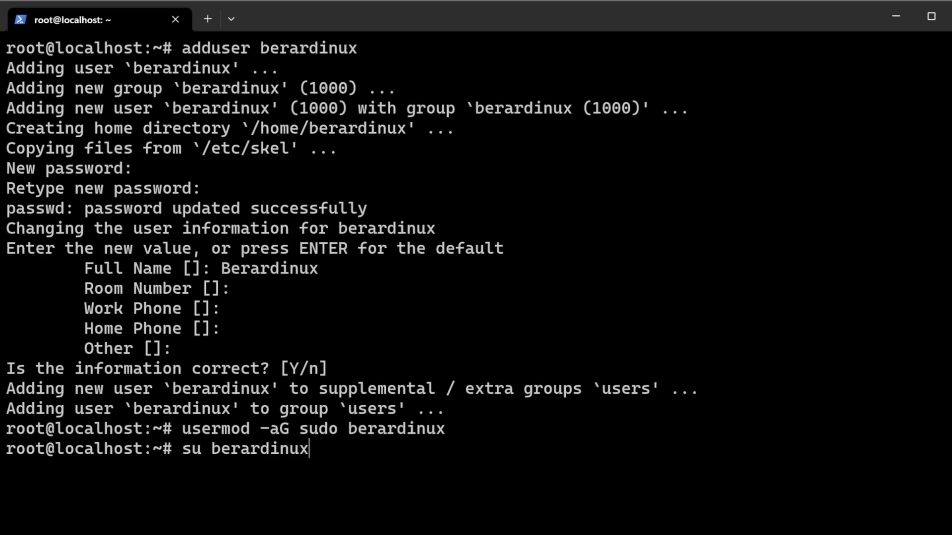
Switch to berardinux and run sudo apt update && sudo apt upgrade -y
{"action": "key", "text": "enter"}
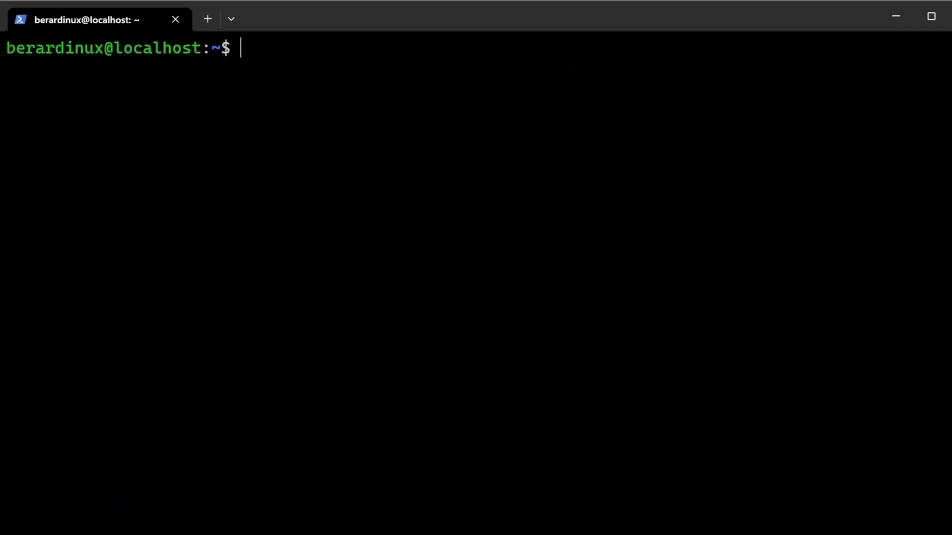
{"action": "type", "text": "sudo"}
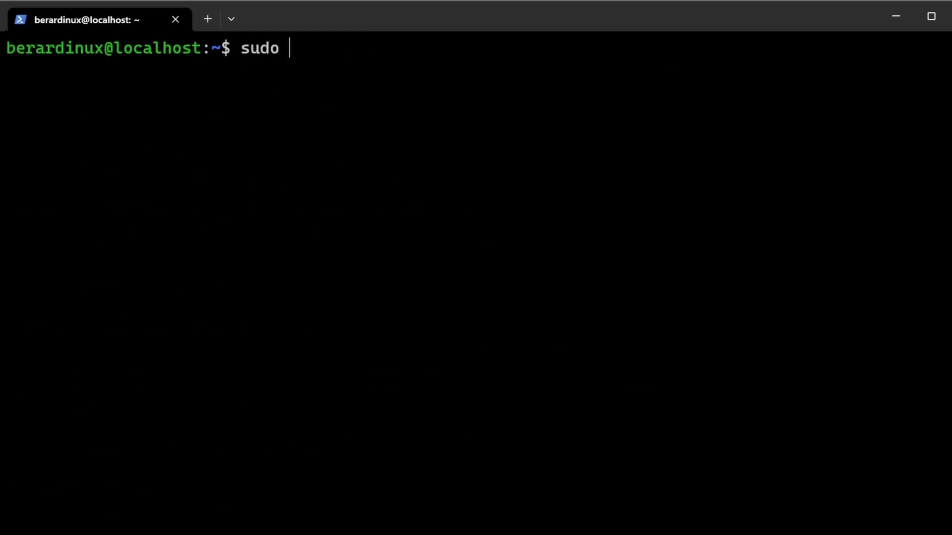
{"action": "type", "text": "apt update &^&"}
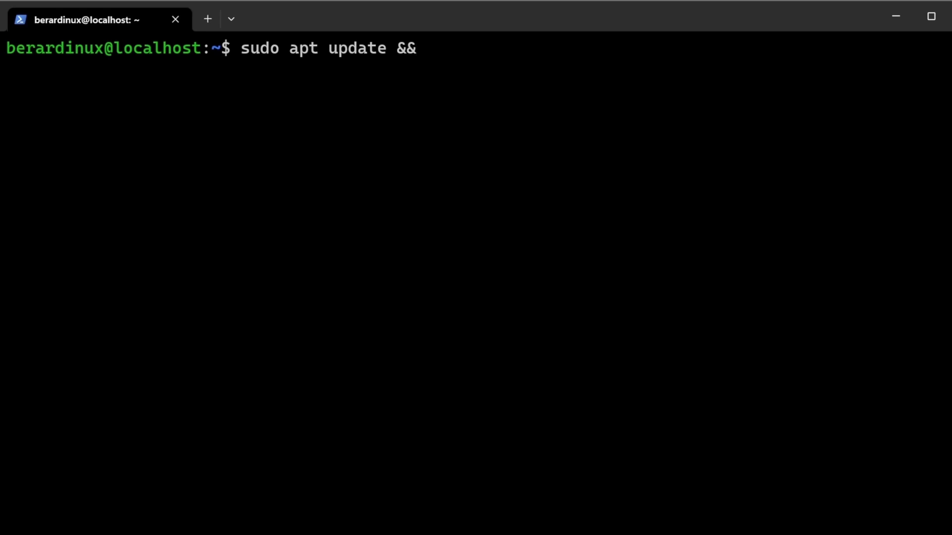
{"action": "type", "text": "sudo apt"}
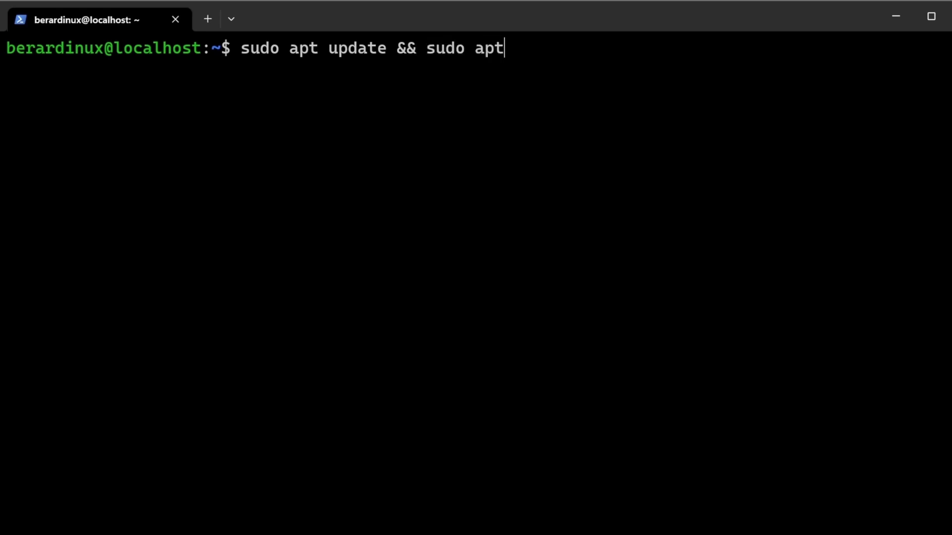
{"action": "type", "text": "upgr"}
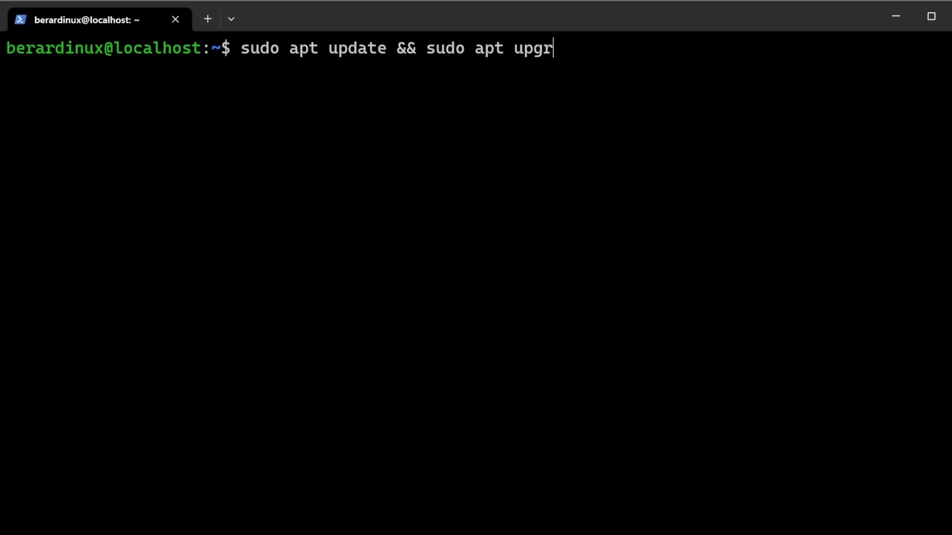
{"action": "type", "text": "ade -y"}
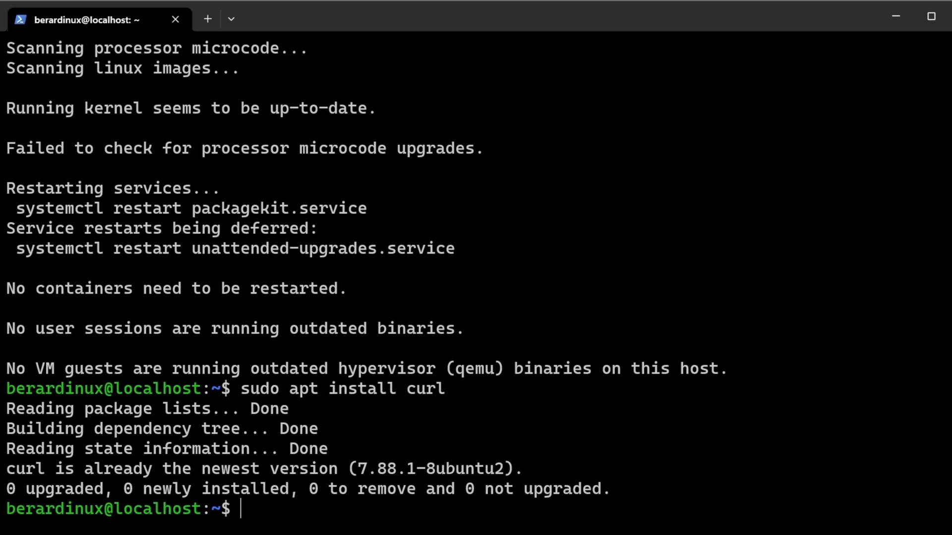
Download docker-compose with sudo curl into /usr/local/bin/docker-compose
{"action": "type", "text": "sudo curl -"}
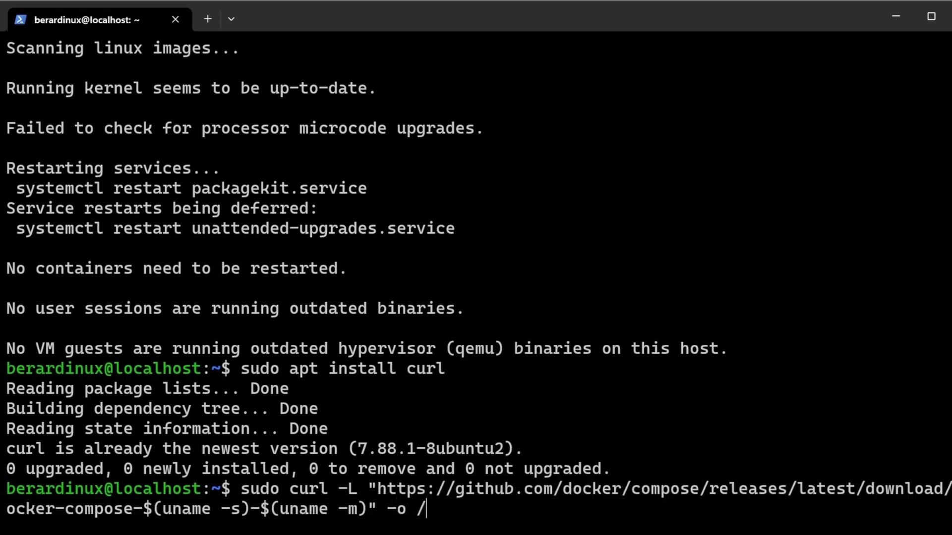
{"action": "type", "text": "usr/local"}
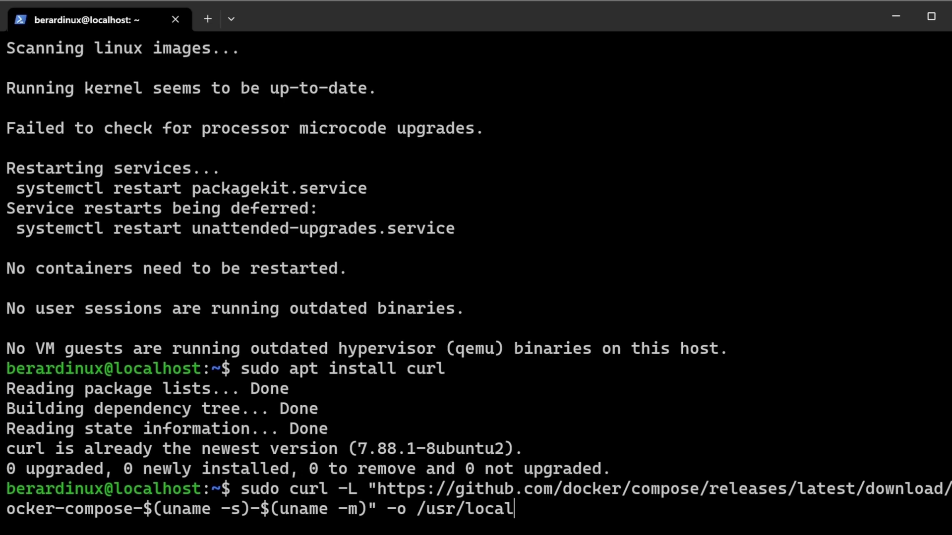
{"action": "type", "text": "/bin/do"}
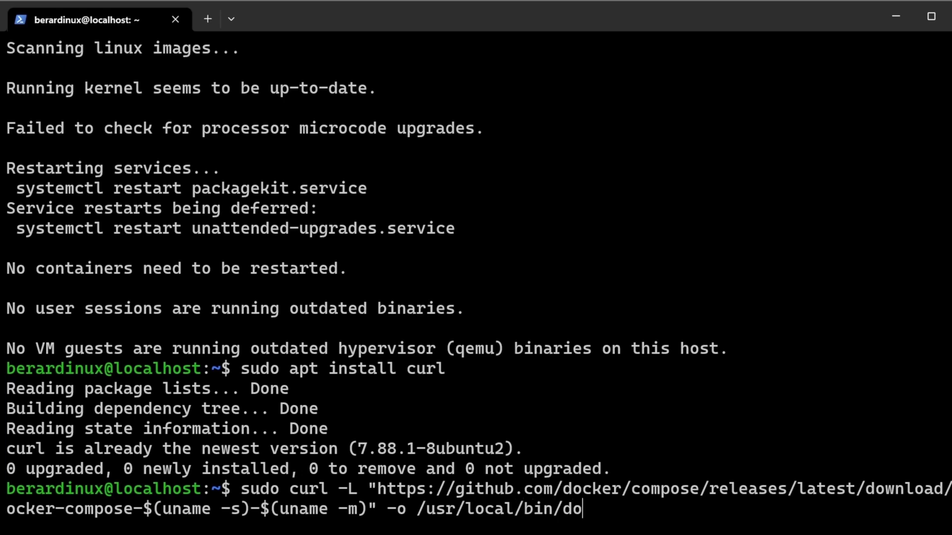
{"action": "type", "text": "cker-compose"}
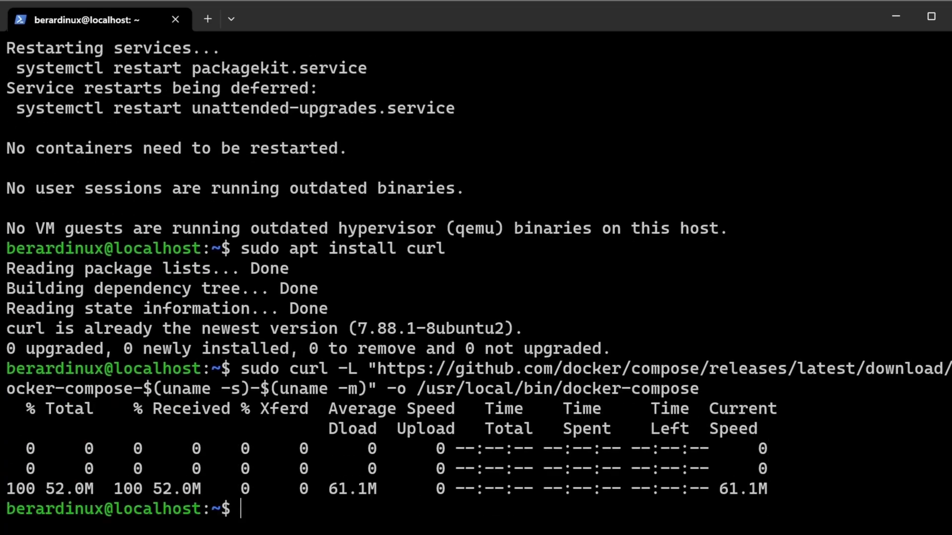
Make /usr/local/bin/docker-compose executable with sudo chmod +x
{"action": "type", "text": "sudo ch"}
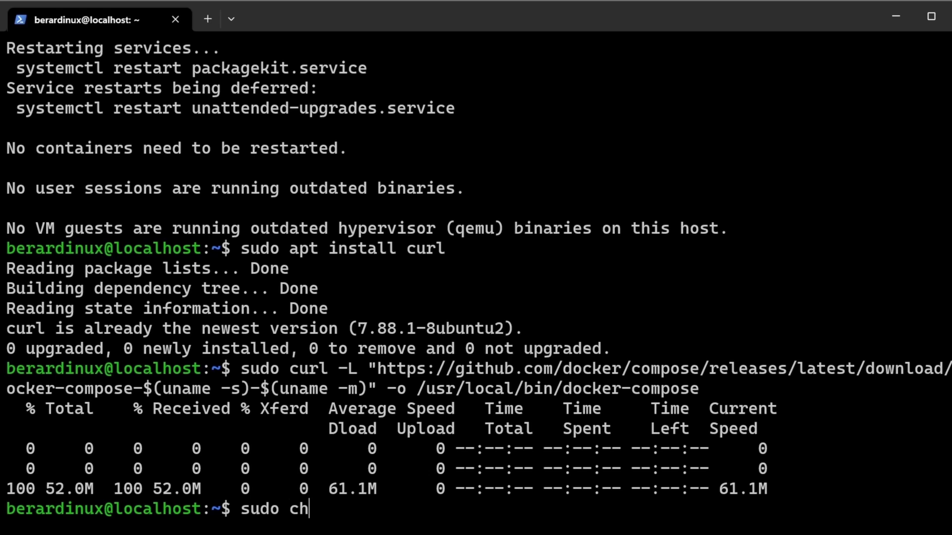
{"action": "type", "text": "mod -"}
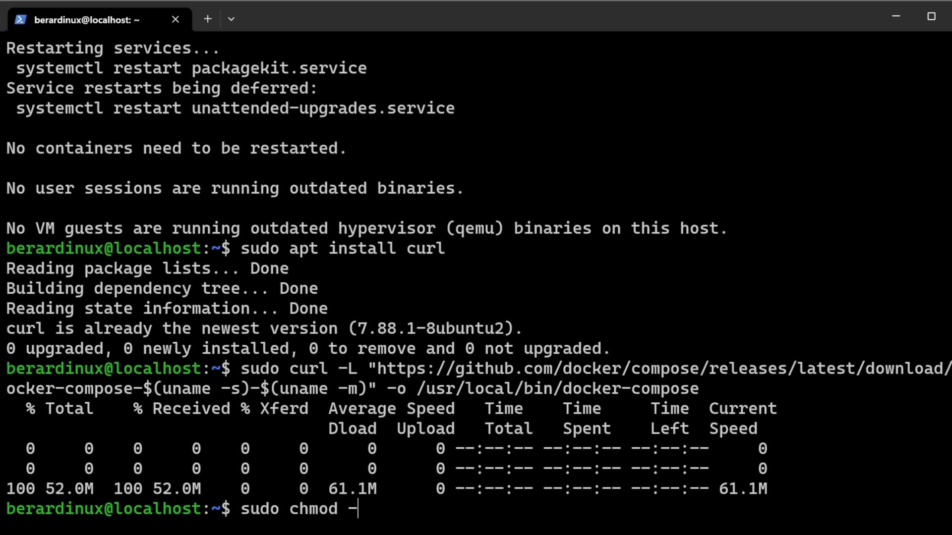
{"action": "type", "text": "+x"}
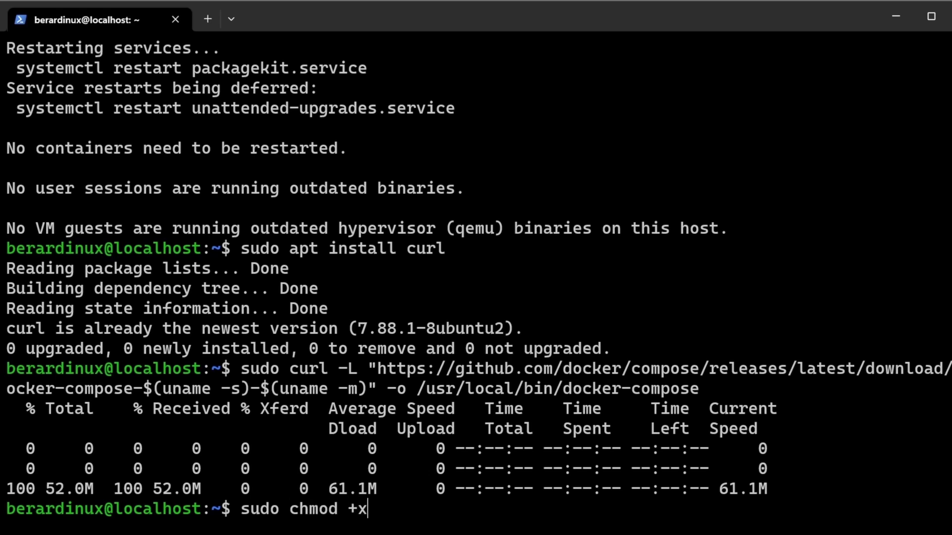
{"action": "type", "text": "/usr."}
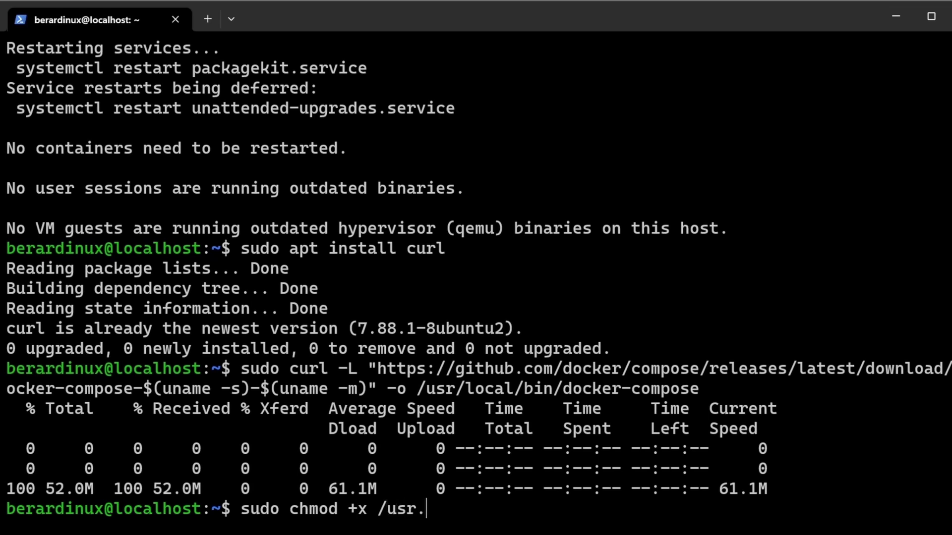
{"action": "type", "text": "local/bin/"}
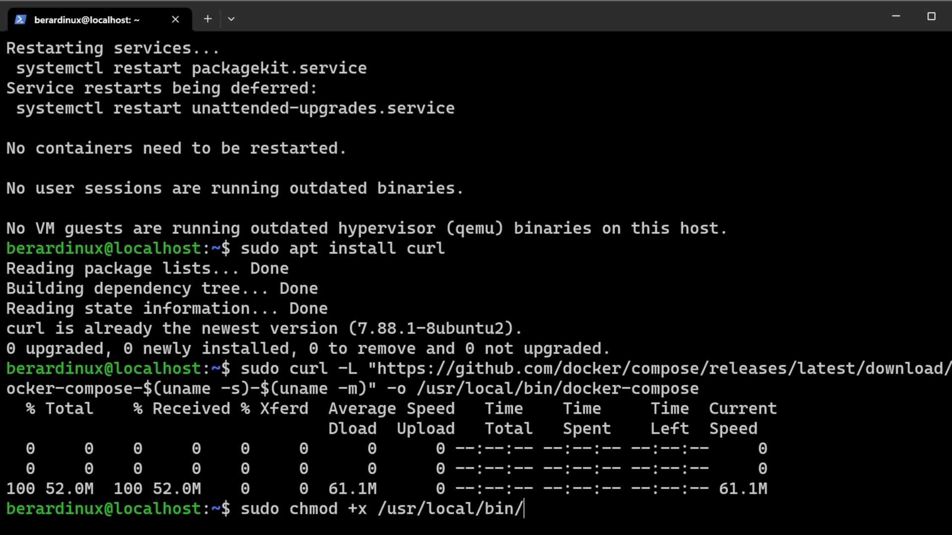
{"action": "type", "text": "docker-compose"}
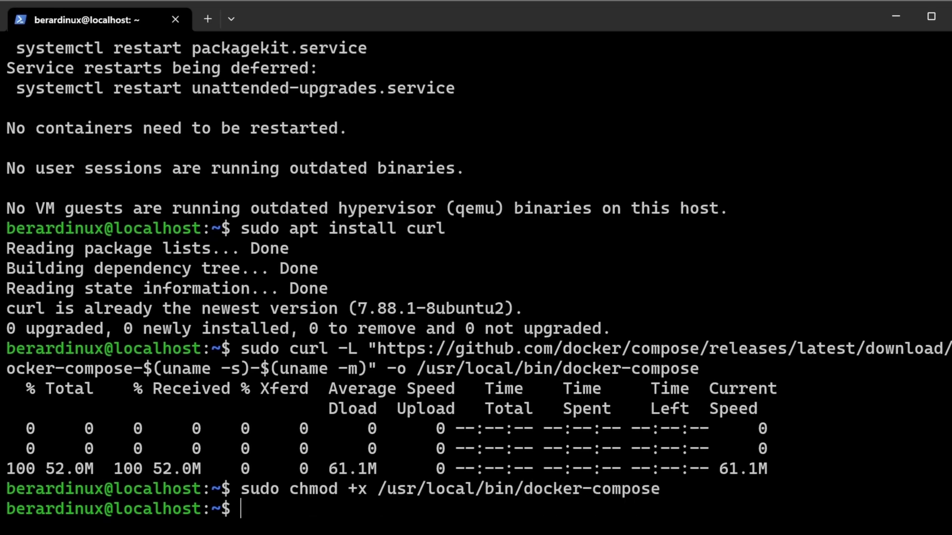
Symlink /usr/local/bin/docker-compose to /usr/bin/docker-compose with sudo ln -s
{"action": "type", "text": "sudo ln -s"}
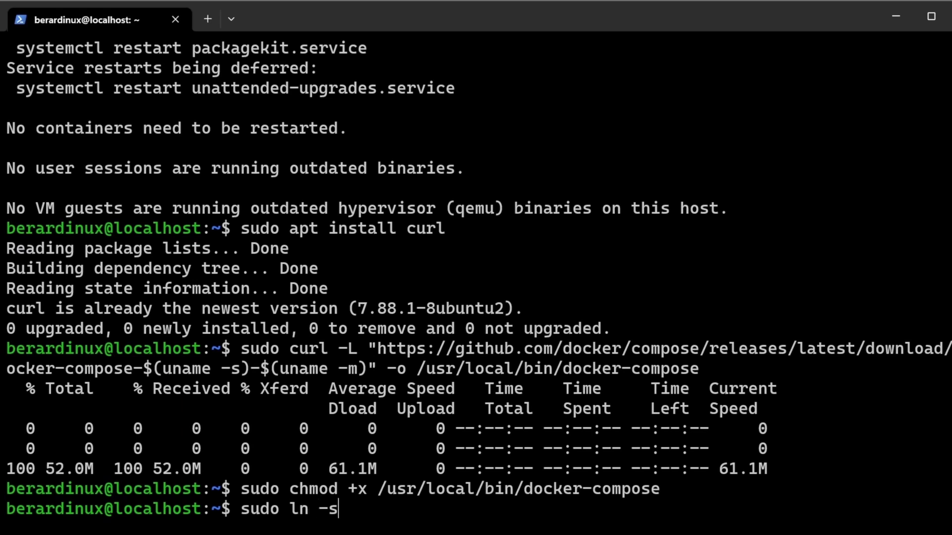
{"action": "type", "text": "/usr"}
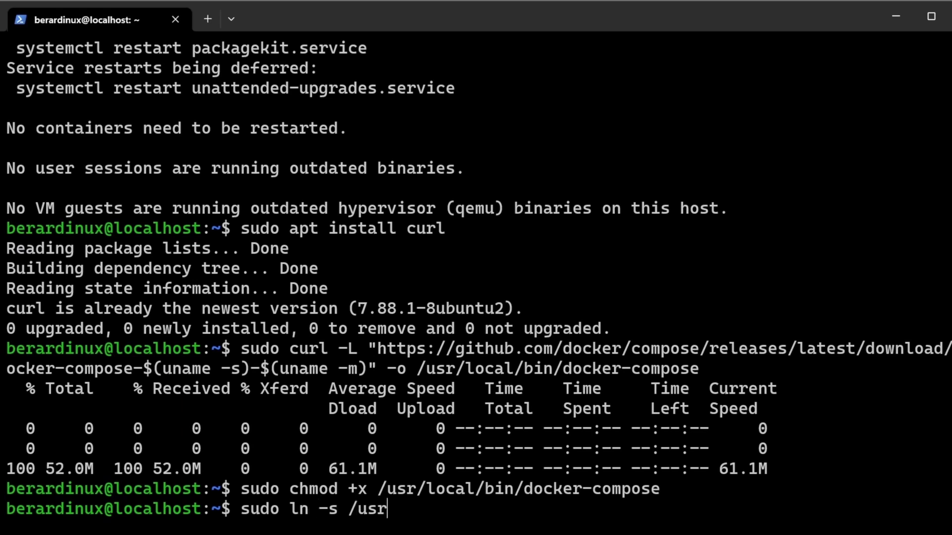
{"action": "type", "text": "local/"}
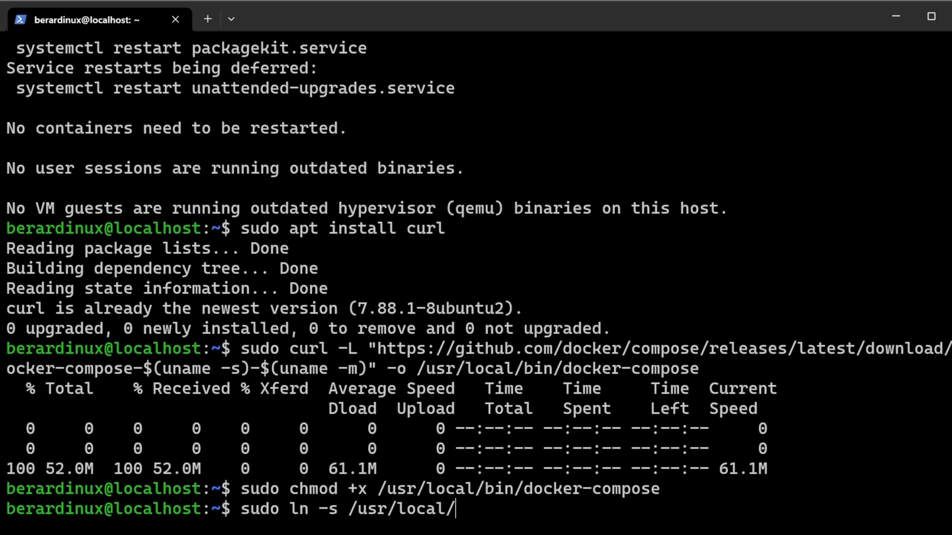
{"action": "type", "text": "bin/dock"}
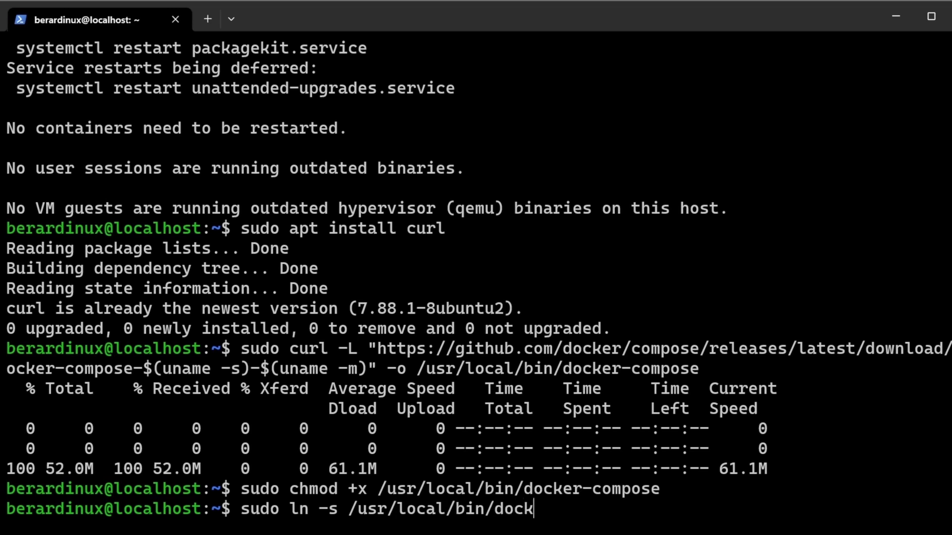
{"action": "type", "text": "er-compose /"}
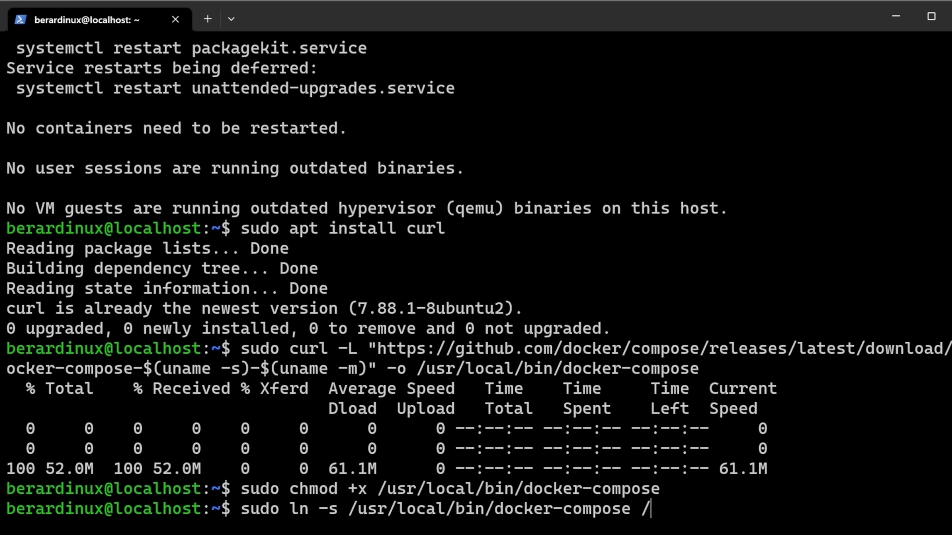
{"action": "type", "text": "usr/bin/"}
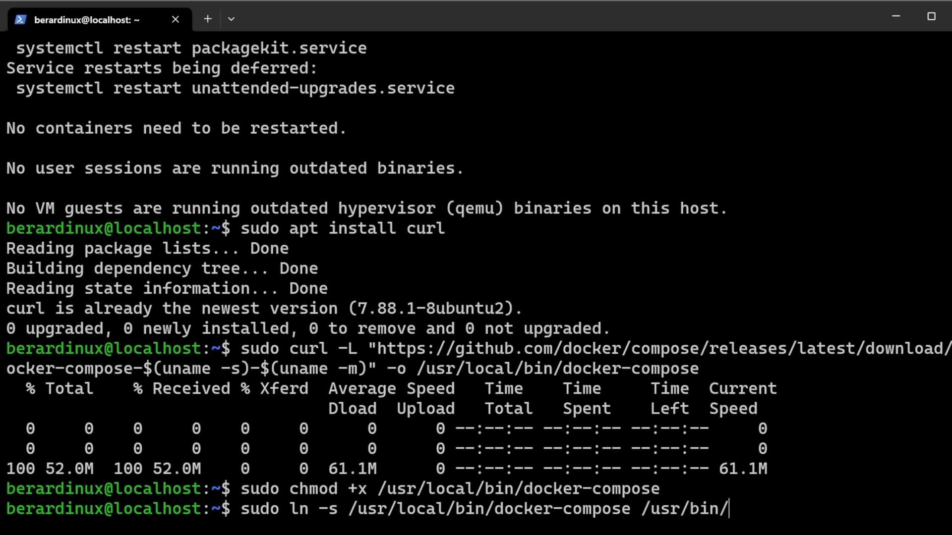
{"action": "type", "text": "docker-compose"}
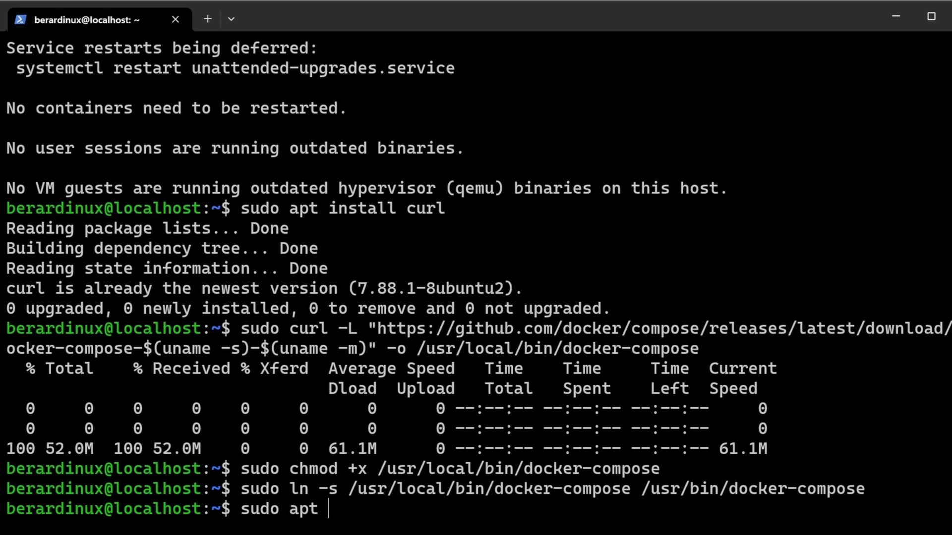
Install Docker via sudo apt install docker.io after a first mistyped package name
{"action": "type", "text": "install docker .io"}
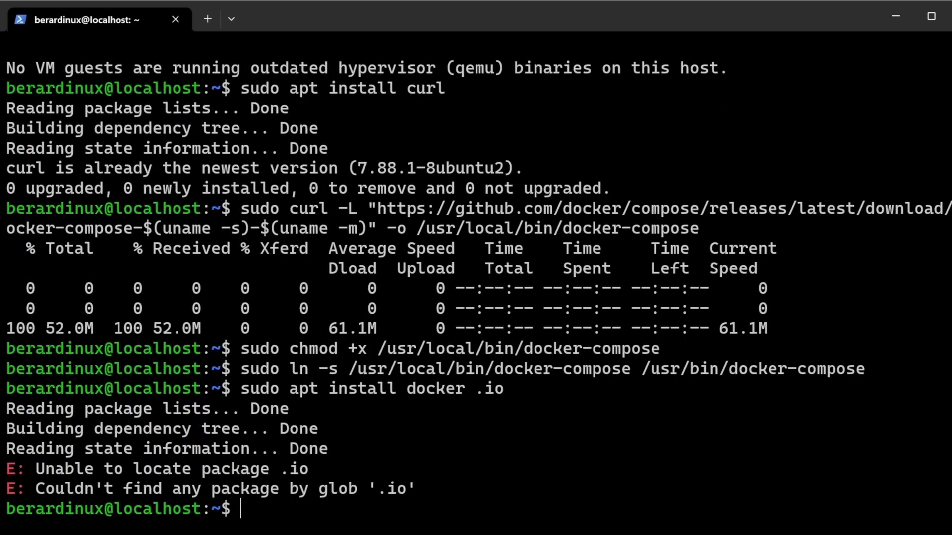
{"action": "type", "text": "sudo apt install docker .io"}
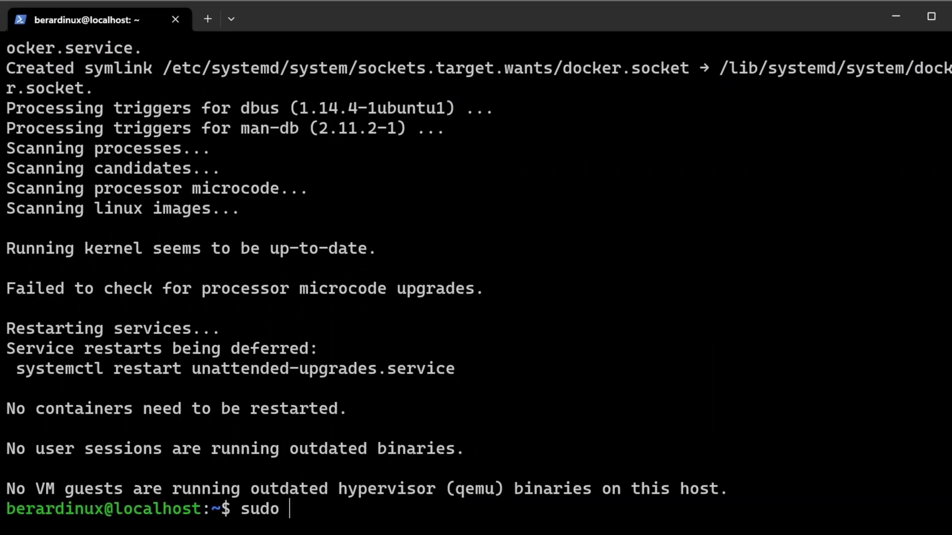
Add berardinux to the docker group with usermod -aG and check groups
{"action": "type", "text": "usermod -"}
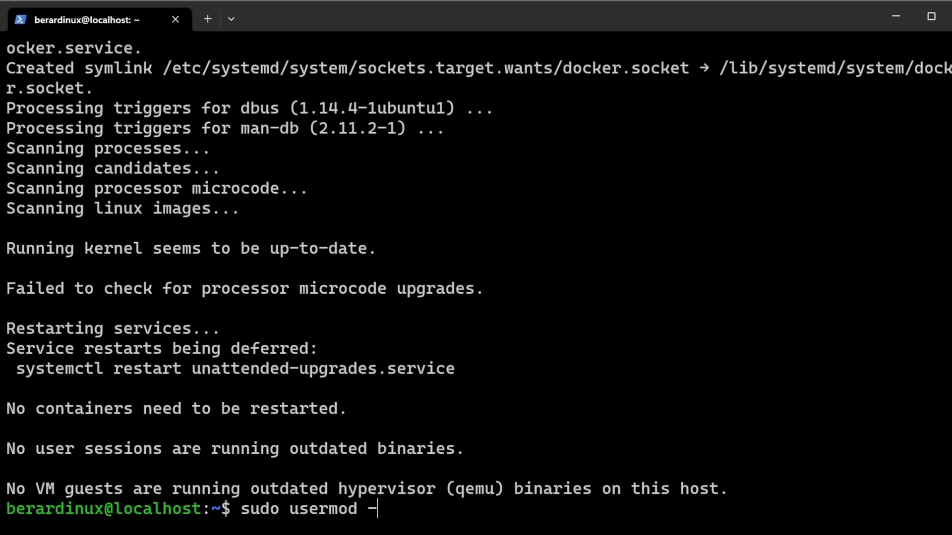
{"action": "type", "text": "aG docker"}
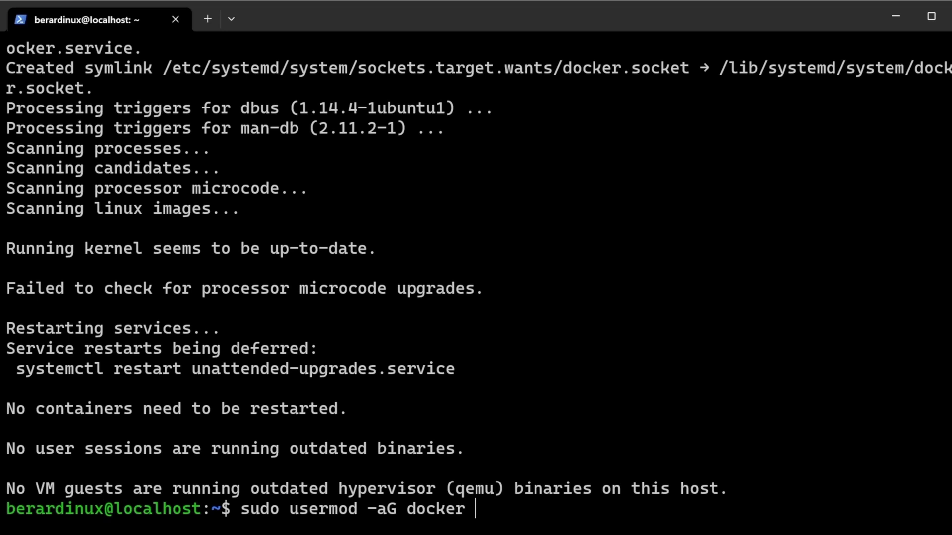
{"action": "type", "text": "&U"}
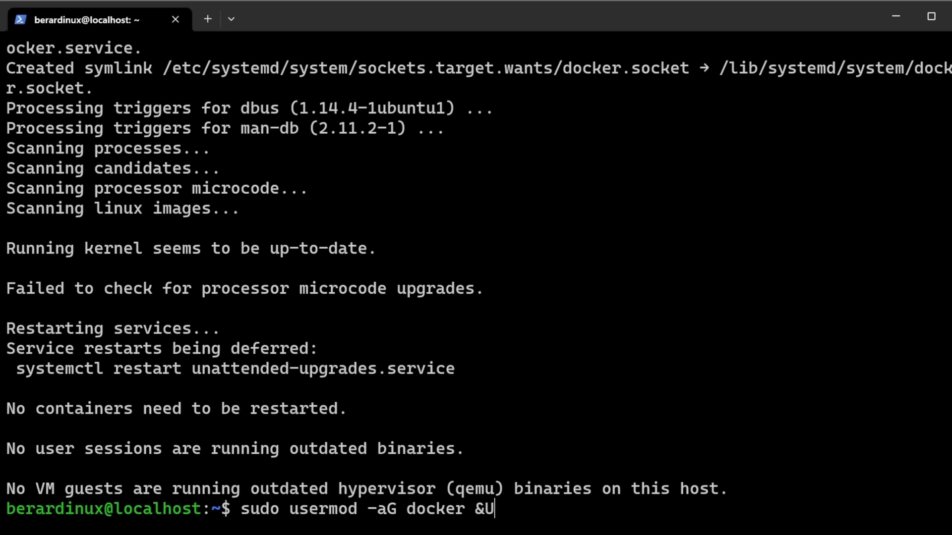
{"action": "key", "text": "BackSpace"}
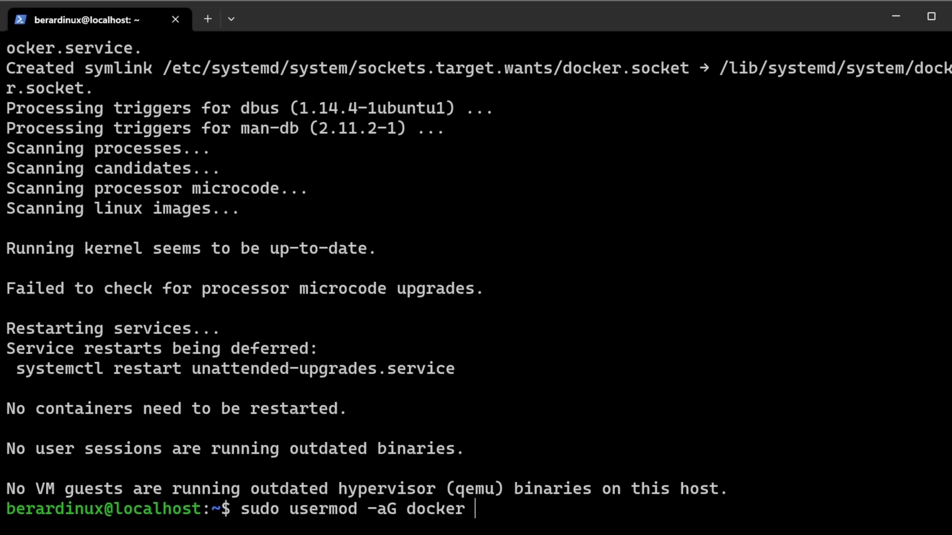
{"action": "type", "text": "berardinux"}
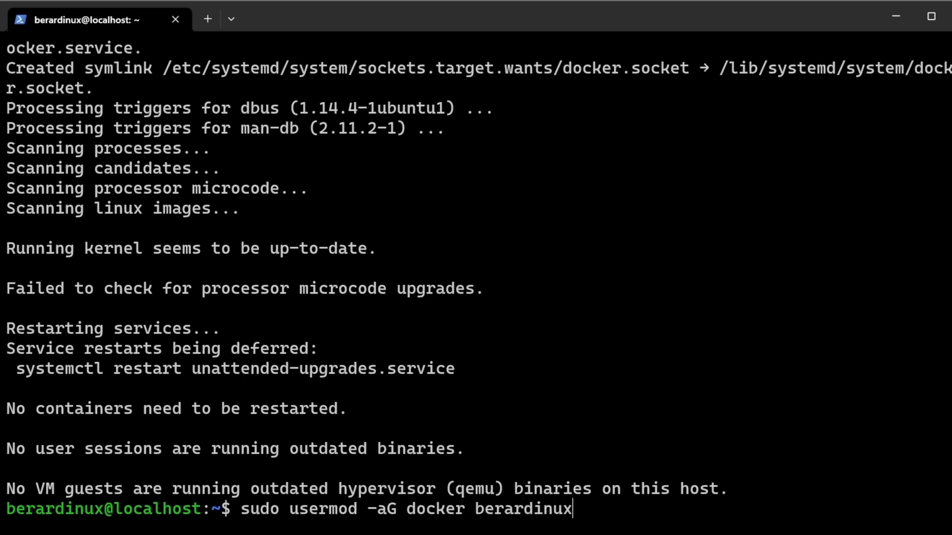
{"action": "type", "text": "g"}
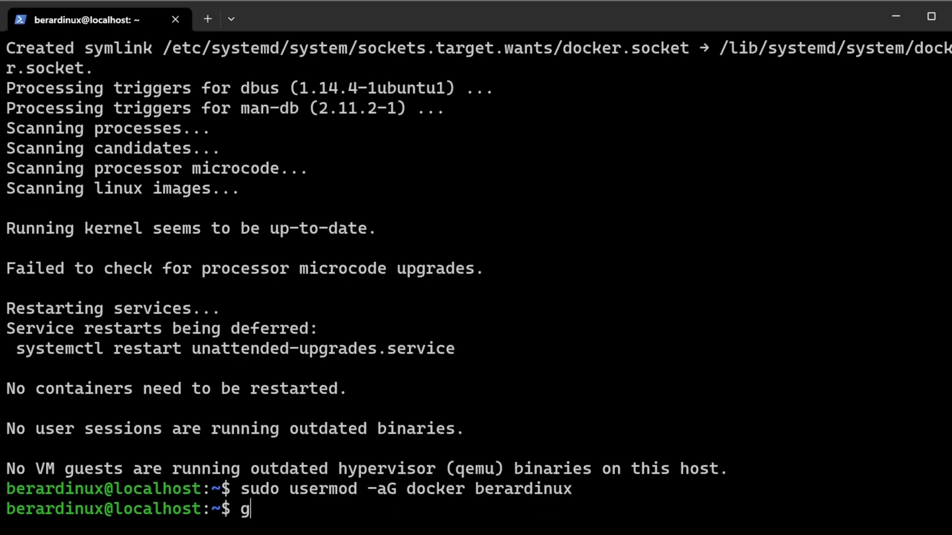
{"action": "type", "text": "roups"}
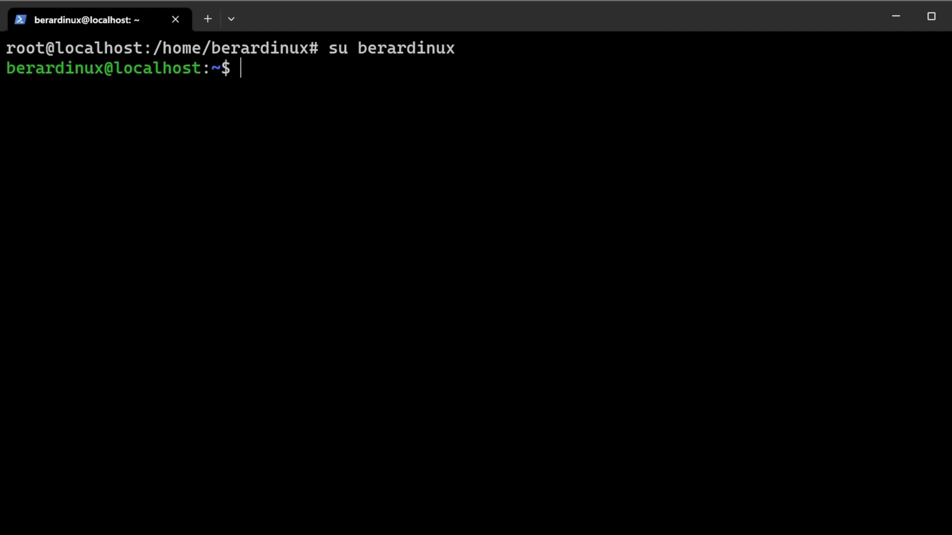
Confirm versions with docker-compose --version and docker --version
{"action": "type", "text": "gr"}
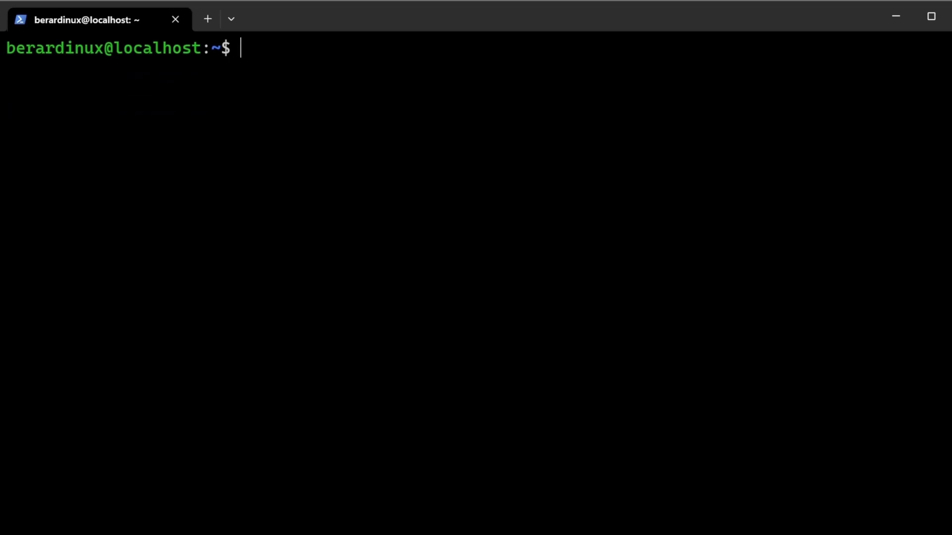
{"action": "type", "text": "docker-"}
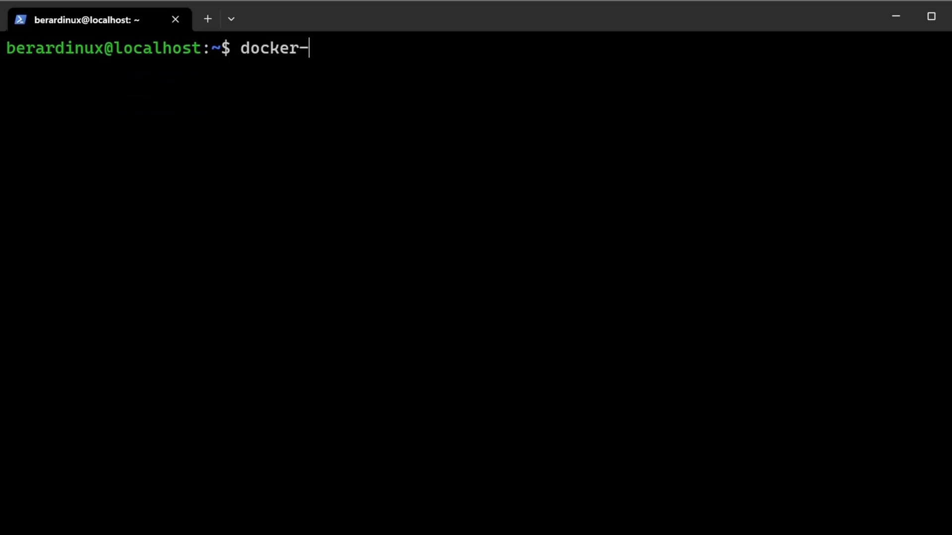
{"action": "type", "text": "compose"}
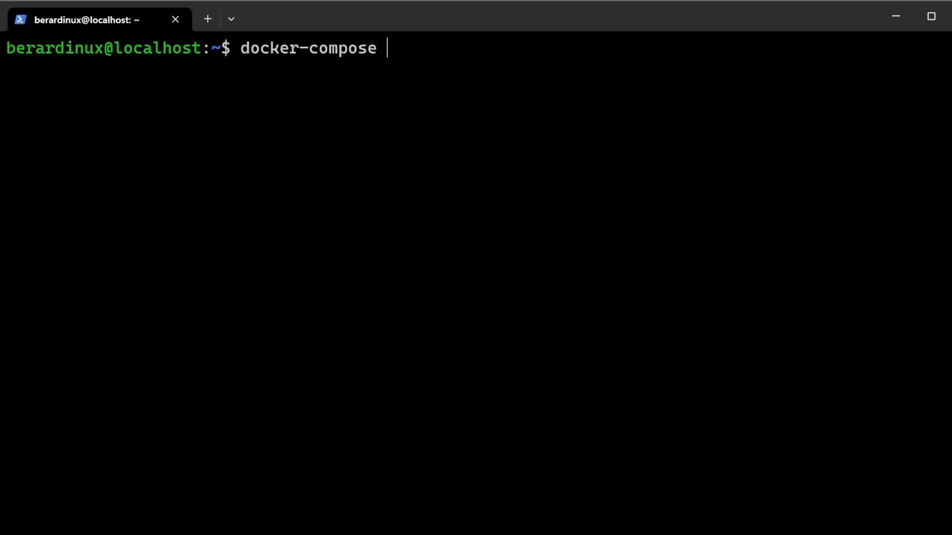
{"action": "type", "text": "--version"}
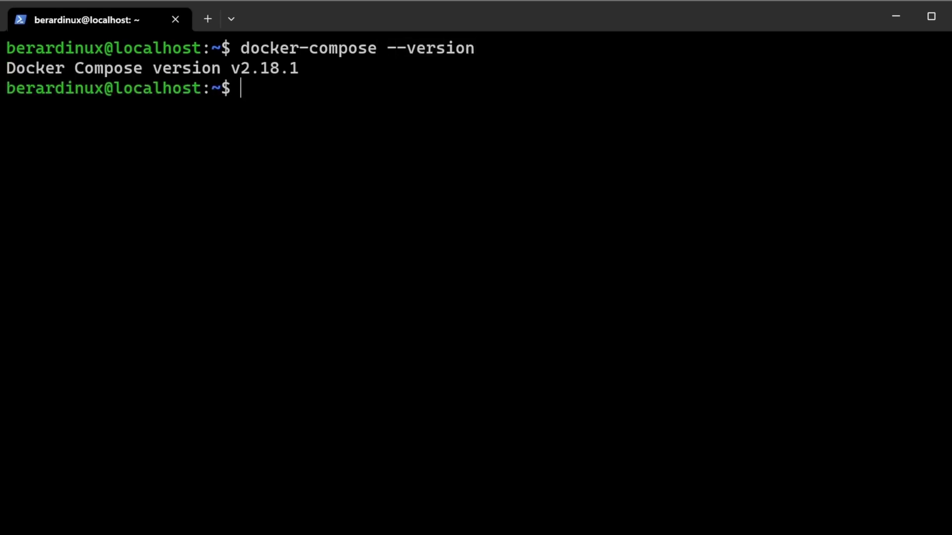
{"action": "type", "text": "docker--"}
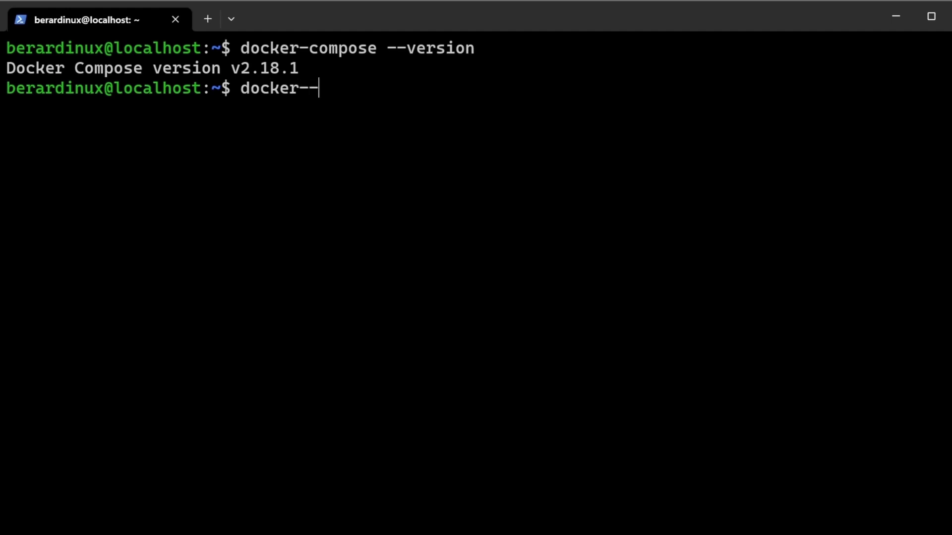
{"action": "type", "text": "--version"}
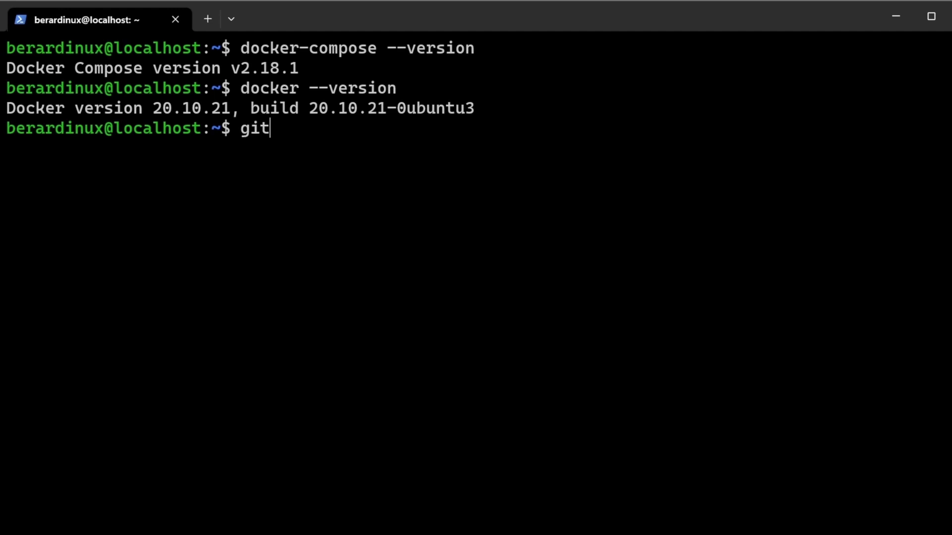
Git clone the ichiTechs Dockerized-SSL-NextCloud-with-MariaDB repository
{"action": "type", "text": "clon"}
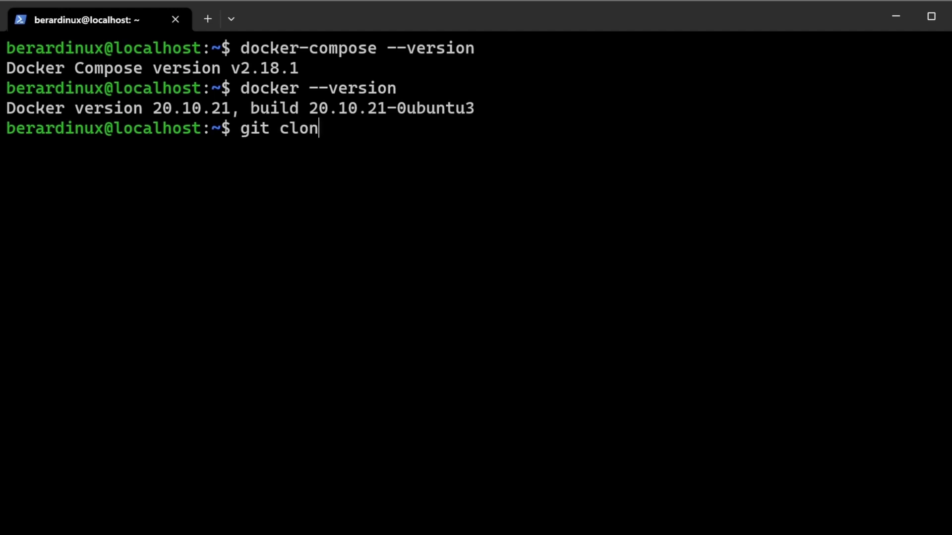
{"action": "type", "text": "https://github.com/ichiTechs/Dockerized-SSL-NextCloud-with-MariaDB"}
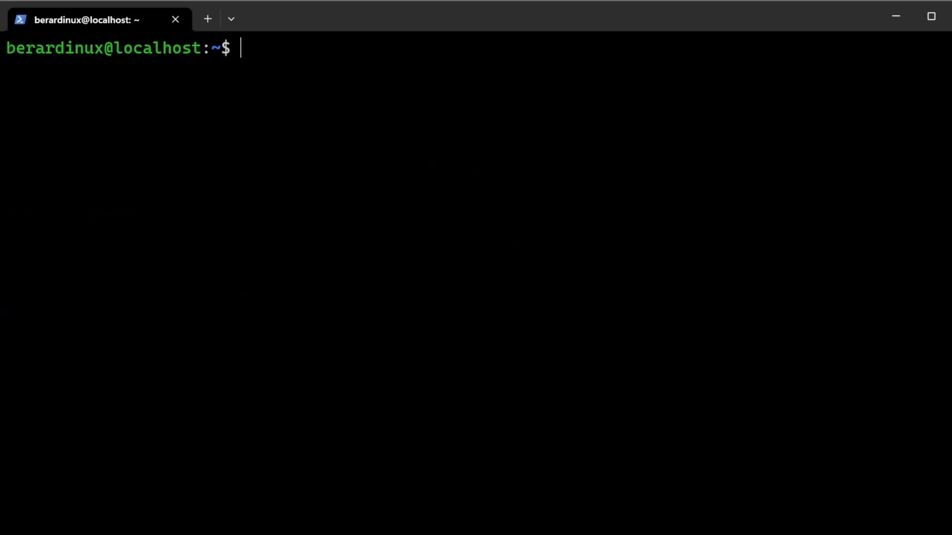
Create the nginx-proxy Docker network and move into the Dockerized-SSL-NextCloud-with-MariaDB folder
{"action": "type", "text": "docker network ls"}
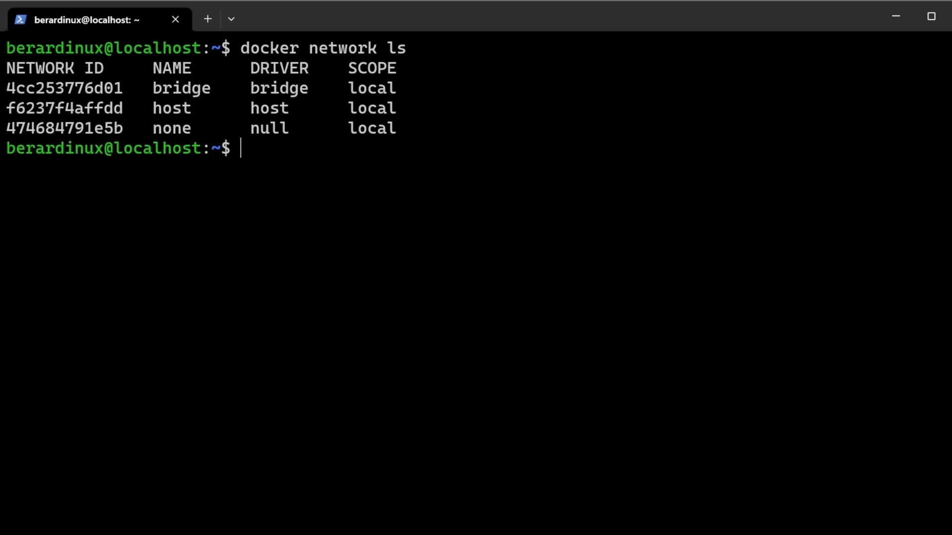
{"action": "type", "text": "docker net"}
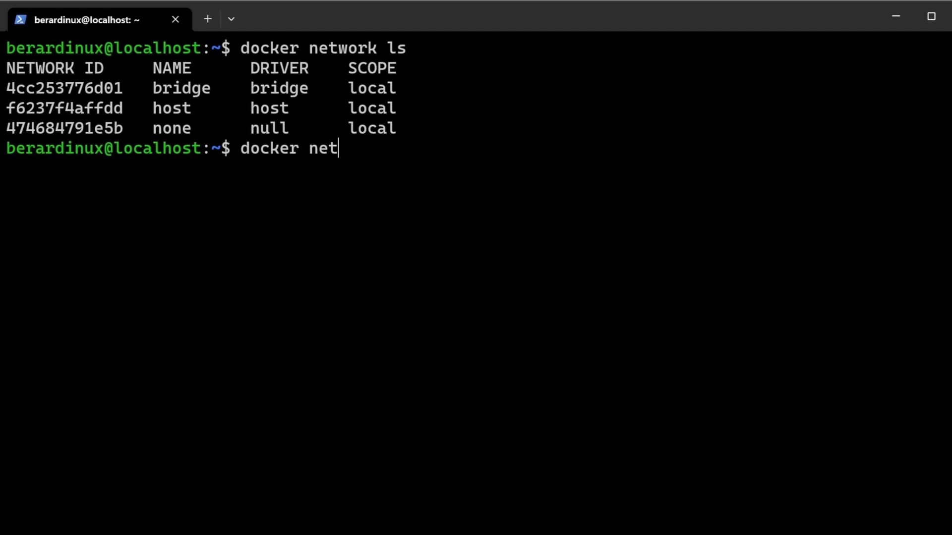
{"action": "type", "text": "work"}
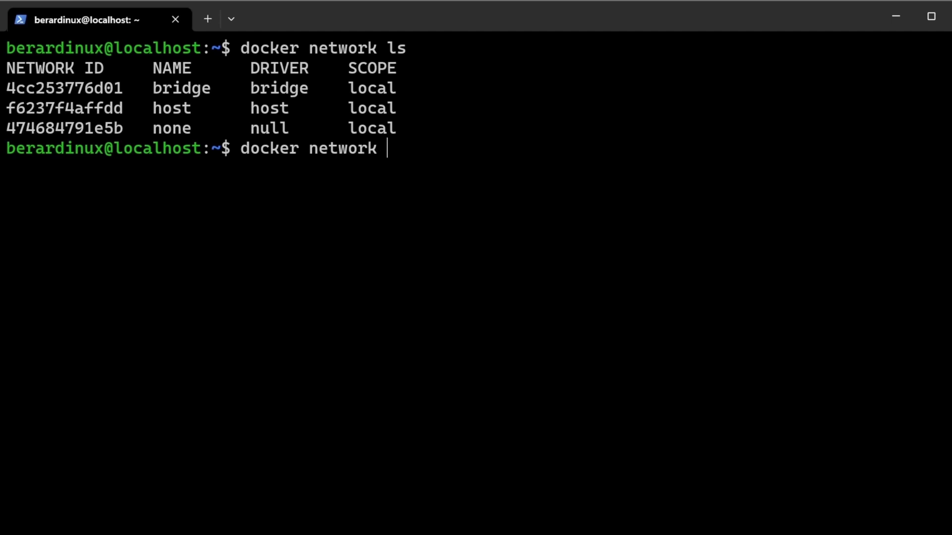
{"action": "type", "text": "create ngin"}
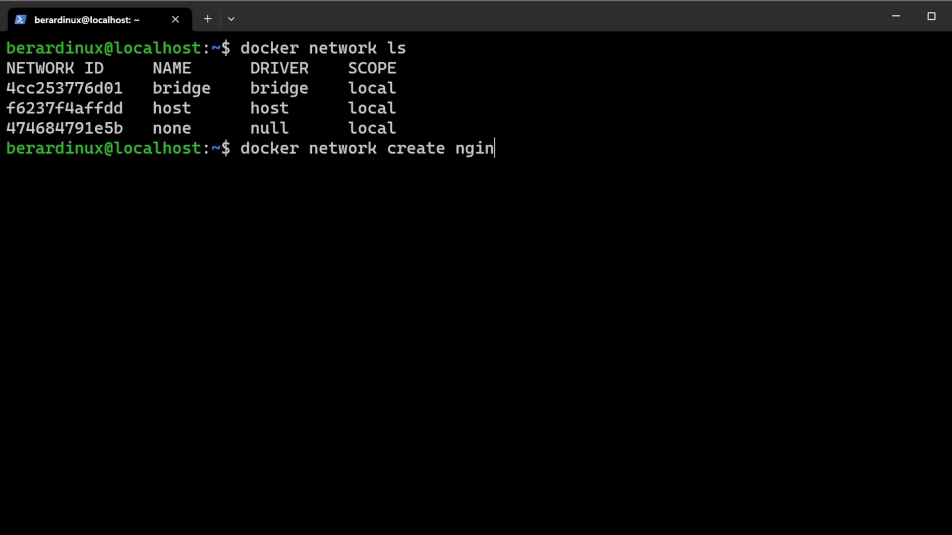
{"action": "type", "text": "x-proxy"}
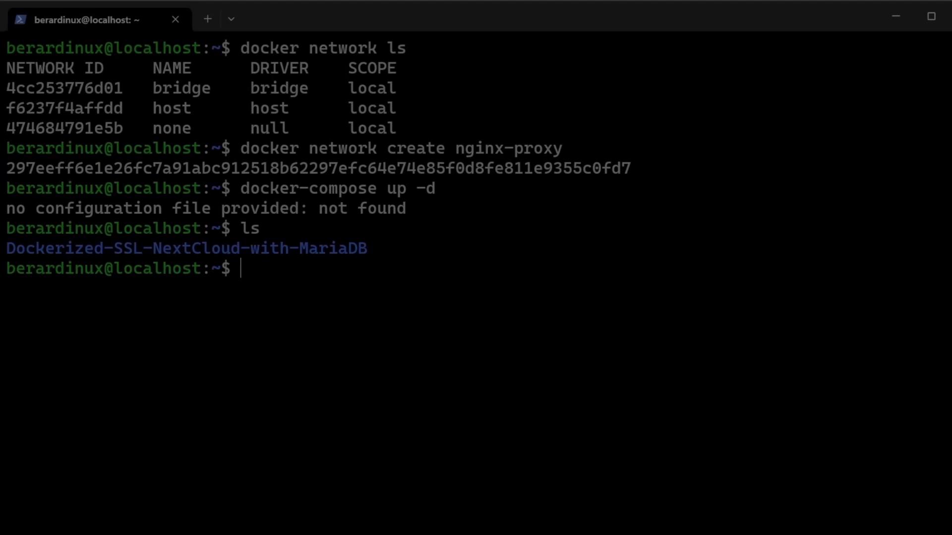
{"action": "type", "text": "c"}
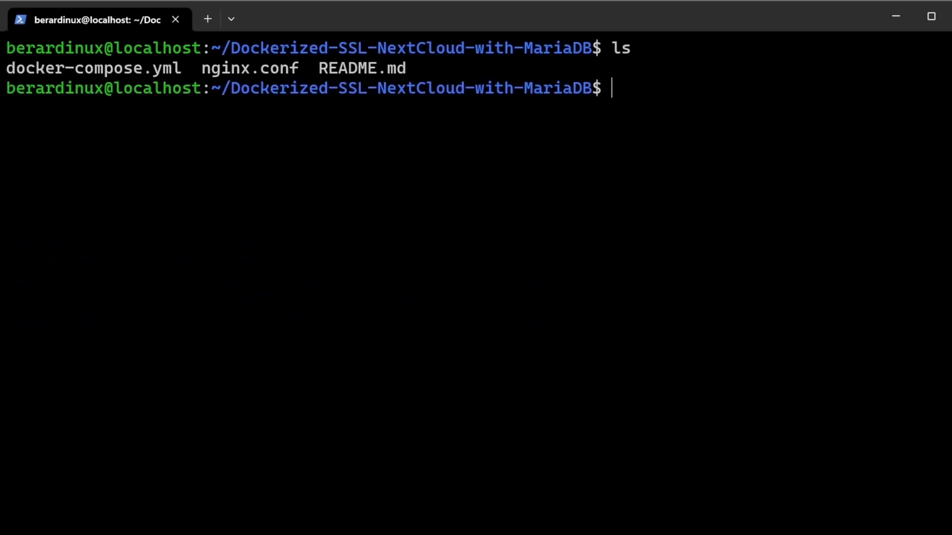
{"action": "type", "text": "nan"}
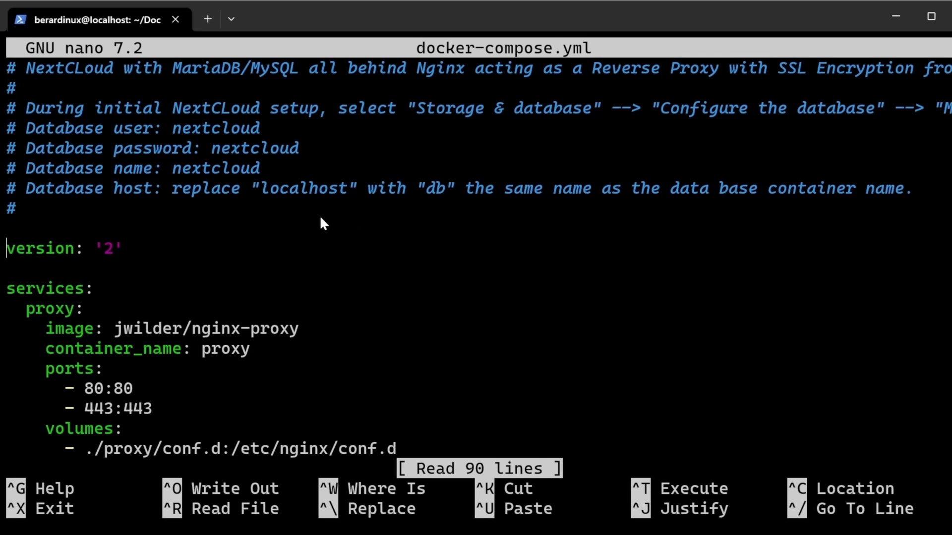
{"action": "scroll", "scroll_direction": "down", "scroll_amount": 3}
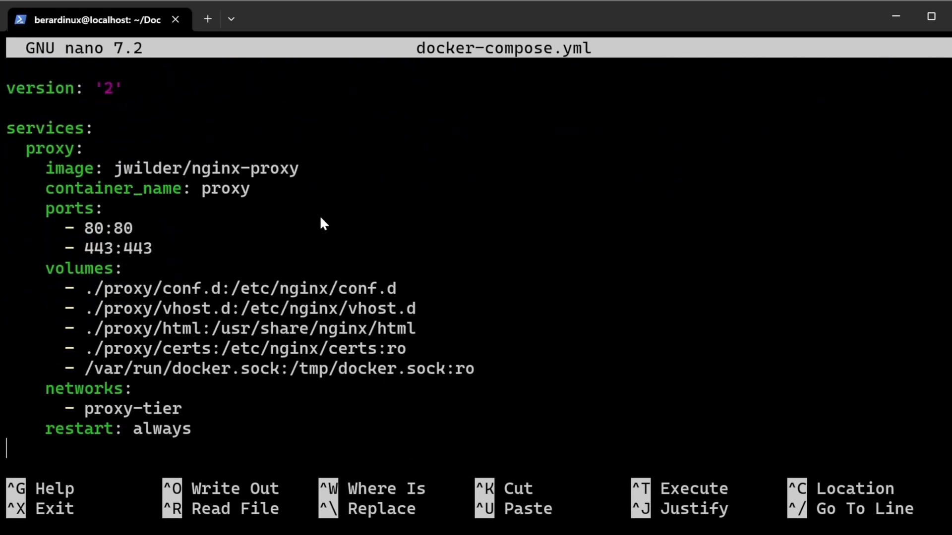
{"action": "scroll", "scroll_direction": "down", "scroll_amount": 3}
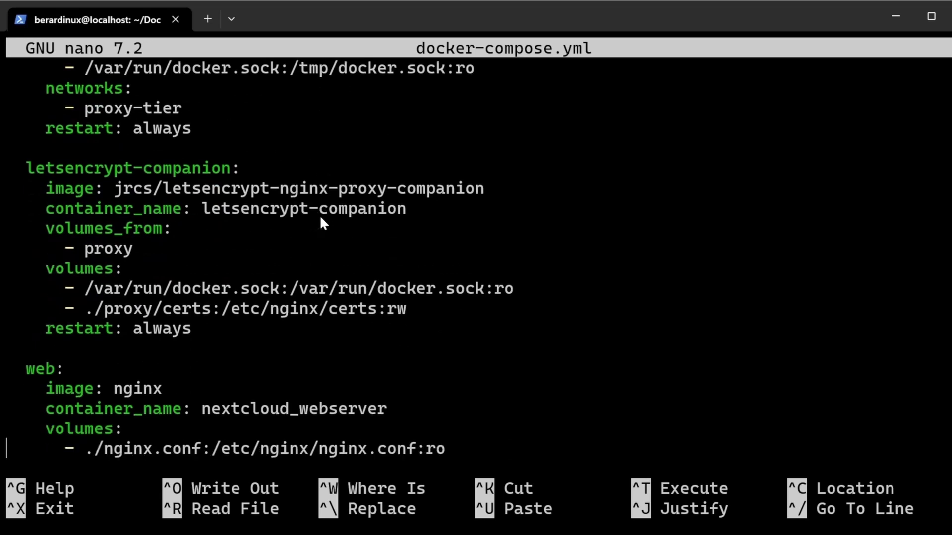
{"action": "scroll", "scroll_direction": "down", "scroll_amount": 3}
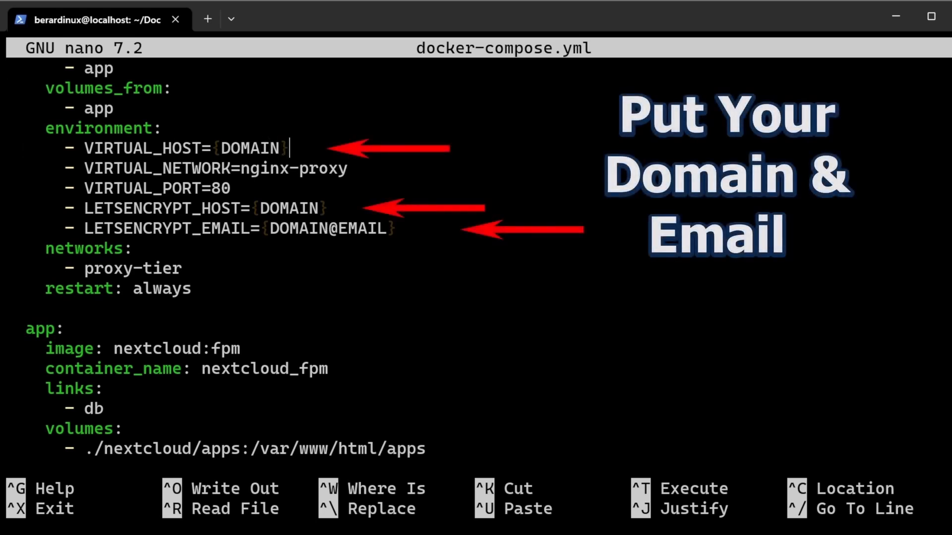
Replace the {DOMAIN} placeholders so VIRTUAL_HOST and LETSENCRYPT_HOST read nc.yopey.co
{"action": "key", "text": "BackSpace"}
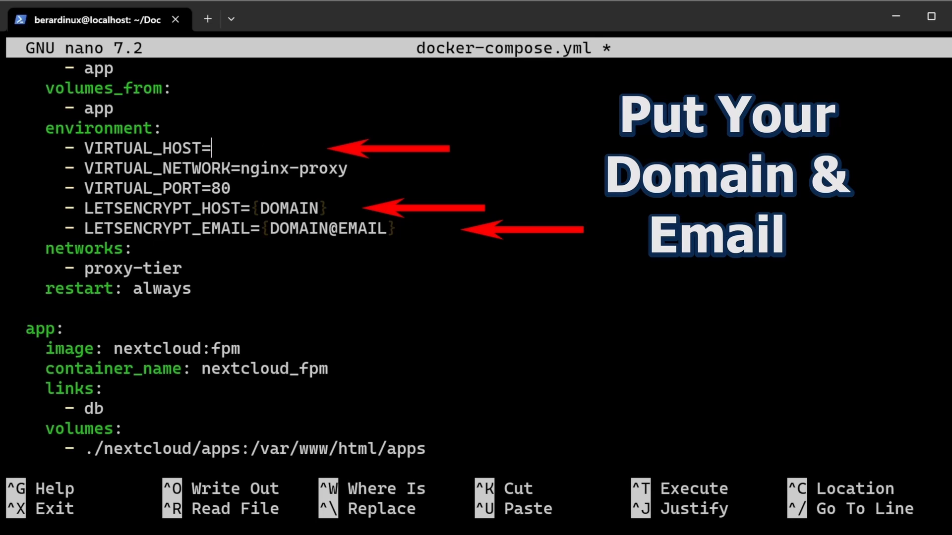
{"action": "type", "text": "nc.yope"}
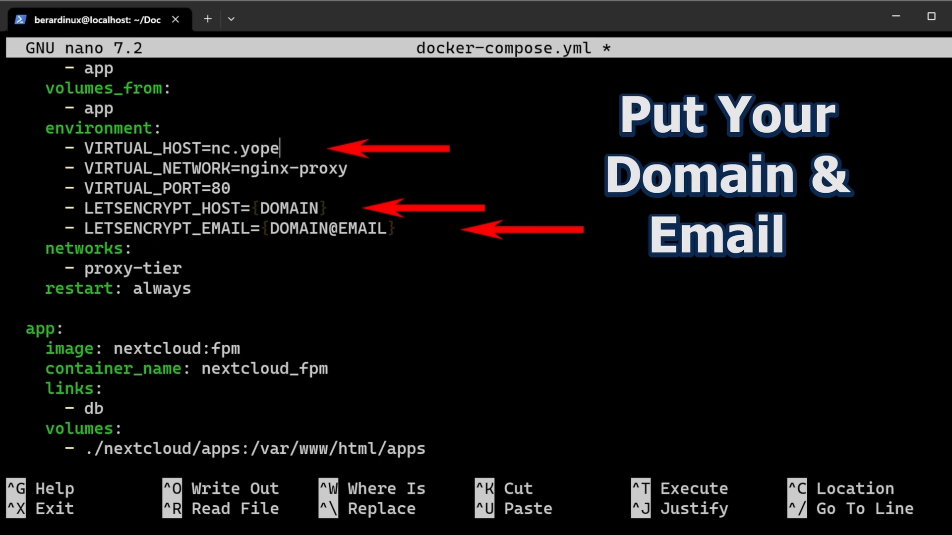
{"action": "type", "text": "y.co"}
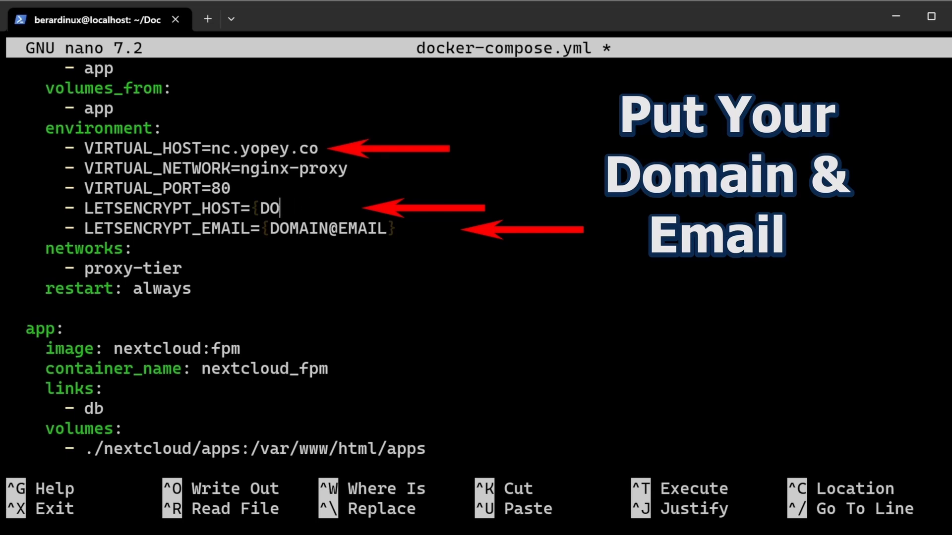
{"action": "type", "text": "nc"}
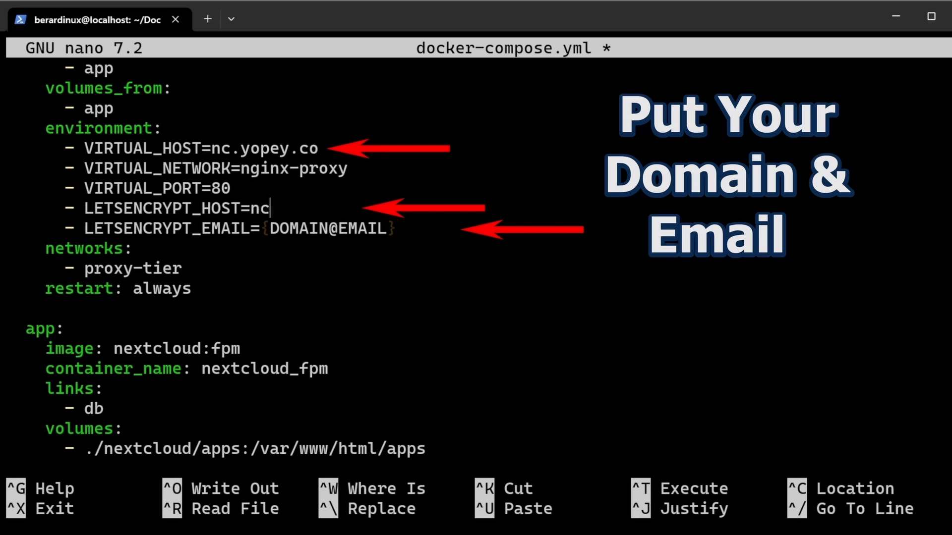
{"action": "type", "text": ".yopey.co"}
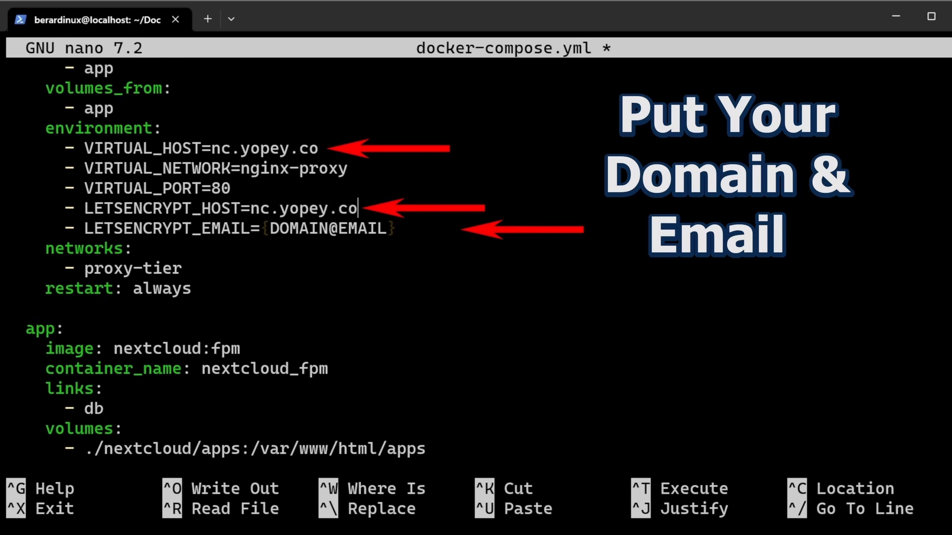
{"action": "key", "text": "Down"}
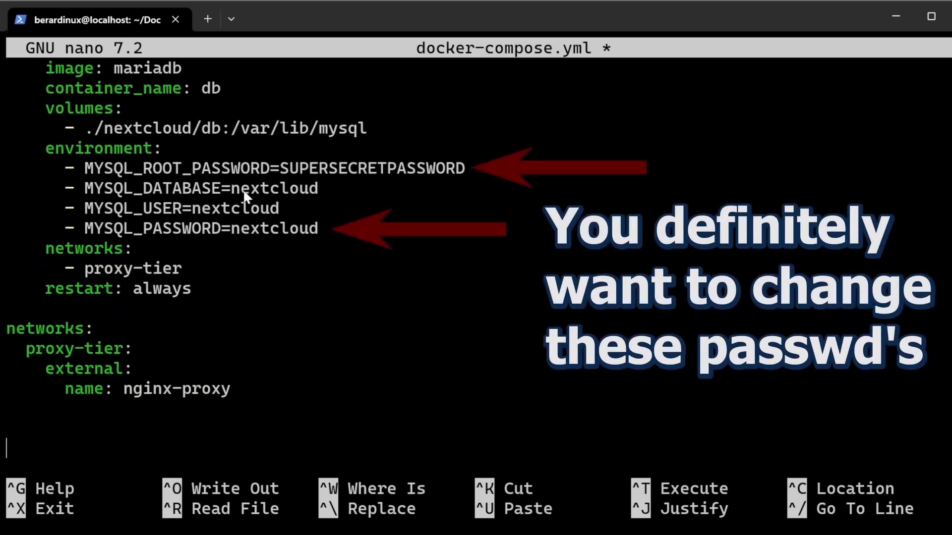
Save docker-compose.yml, leave nano and start the stack with docker-compose up -d
{"action": "key", "text": "ctrl+x"}
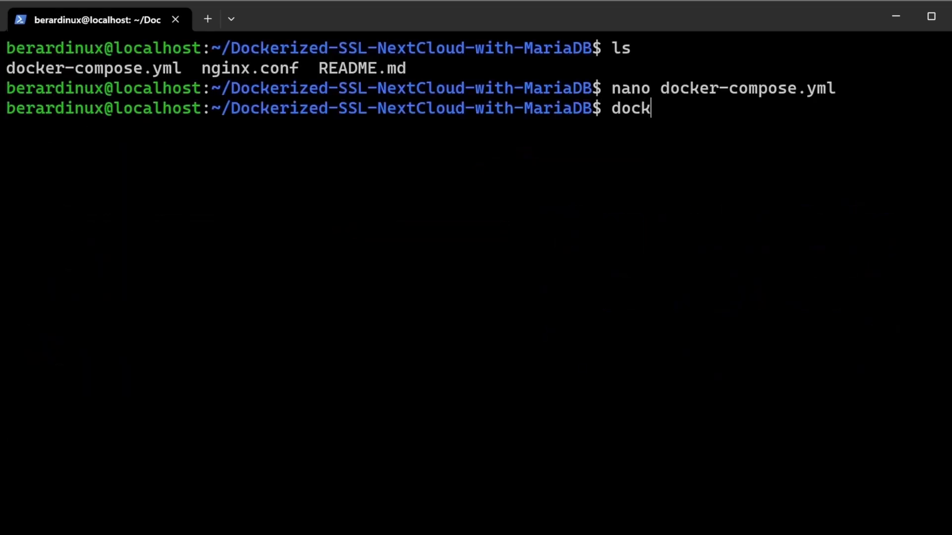
{"action": "type", "text": "er-c"}
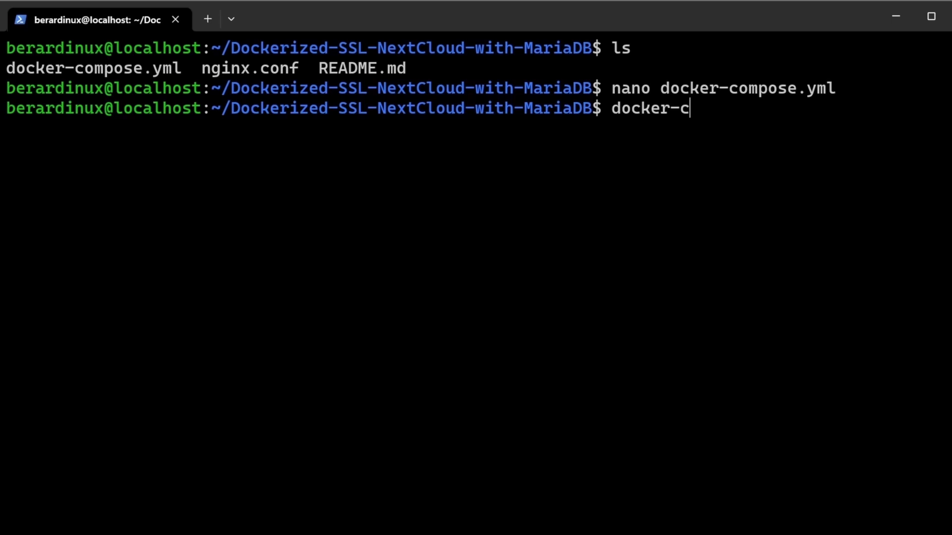
{"action": "type", "text": "ompose up -d"}
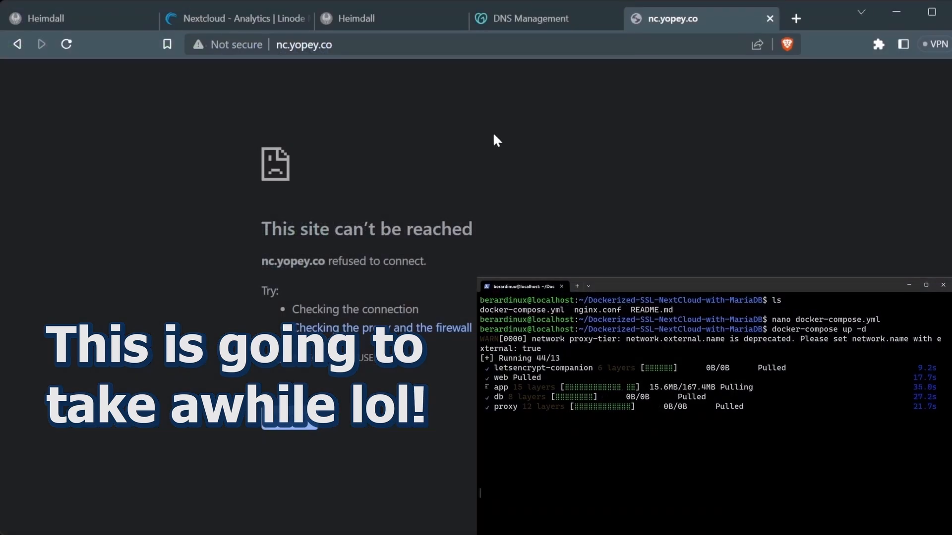
{"action": "mouse_move", "coordinate": [485, 134]}
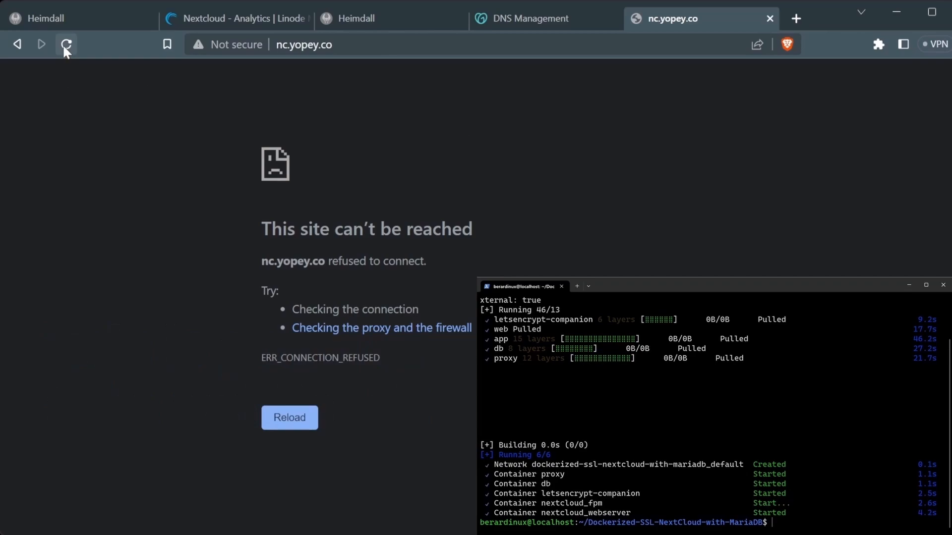
Reload nc.yopey.co until the Nextcloud admin setup page appears
{"action": "left_click", "coordinate": [65, 44]}
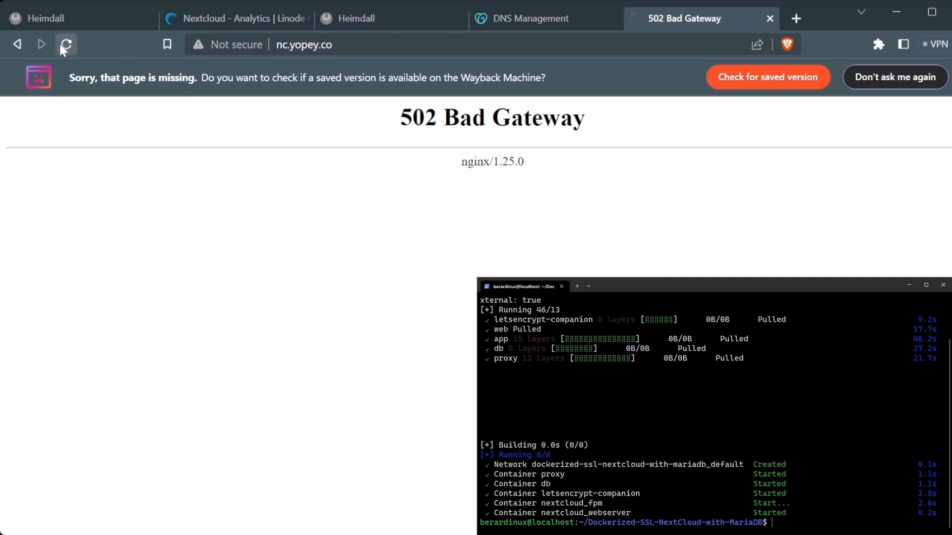
{"action": "left_click", "coordinate": [65, 43]}
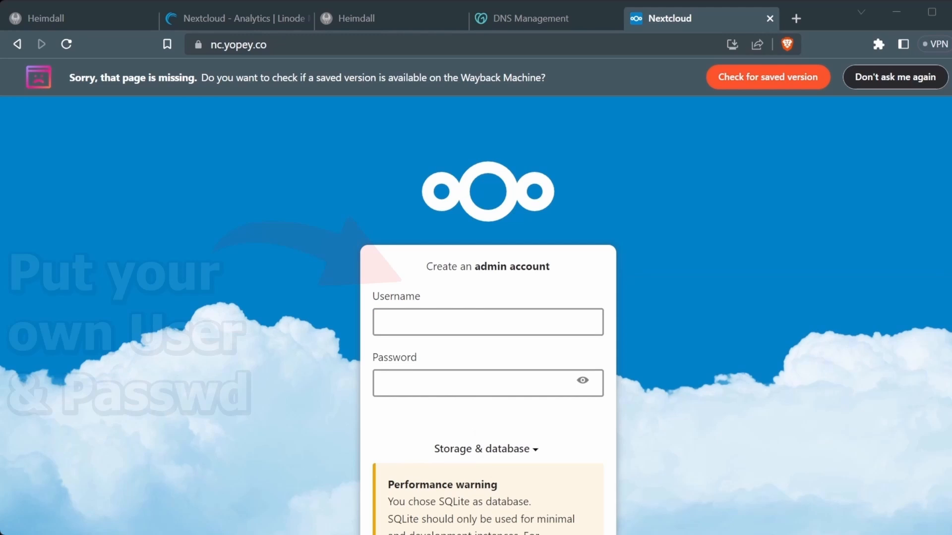
Create the admin account Berardinux with a password and install Nextcloud
{"action": "left_click", "coordinate": [487, 322]}
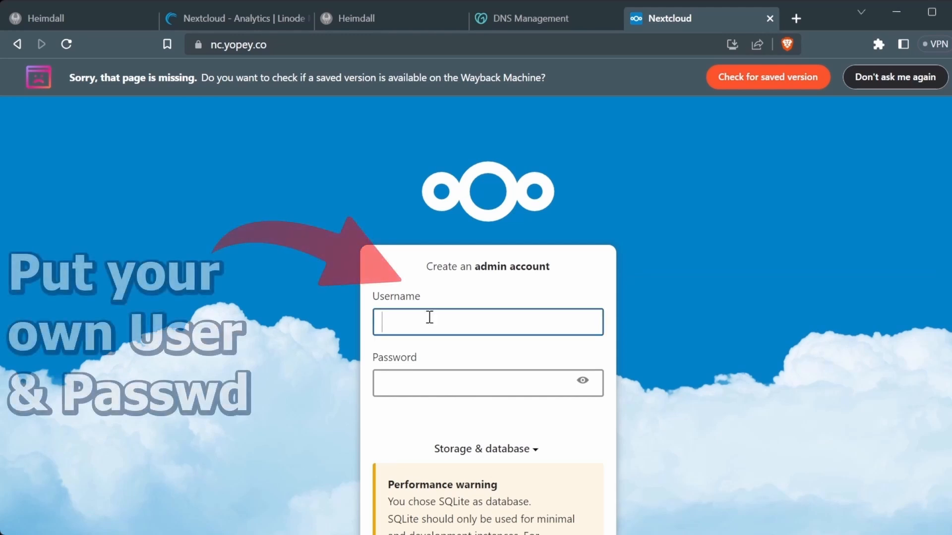
{"action": "type", "text": "Berardinux"}
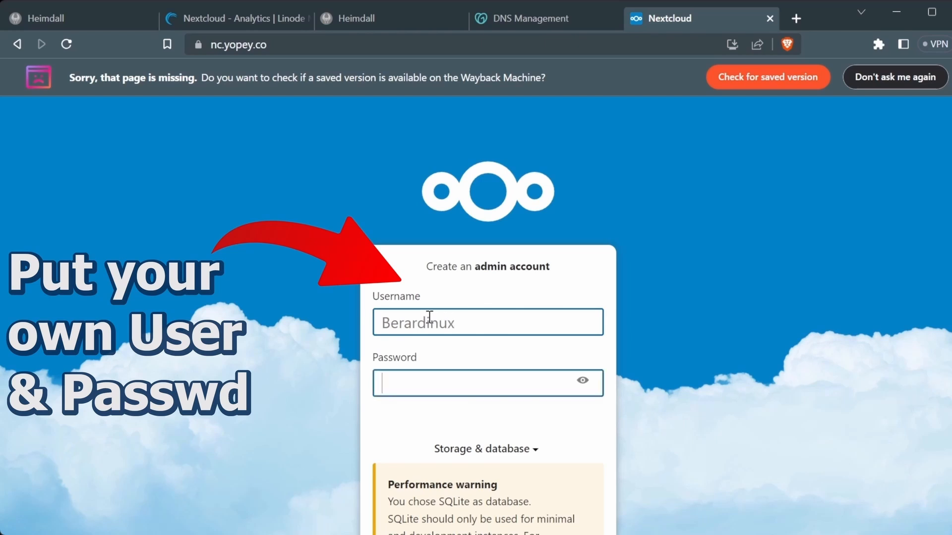
{"action": "type", "text": "password"}
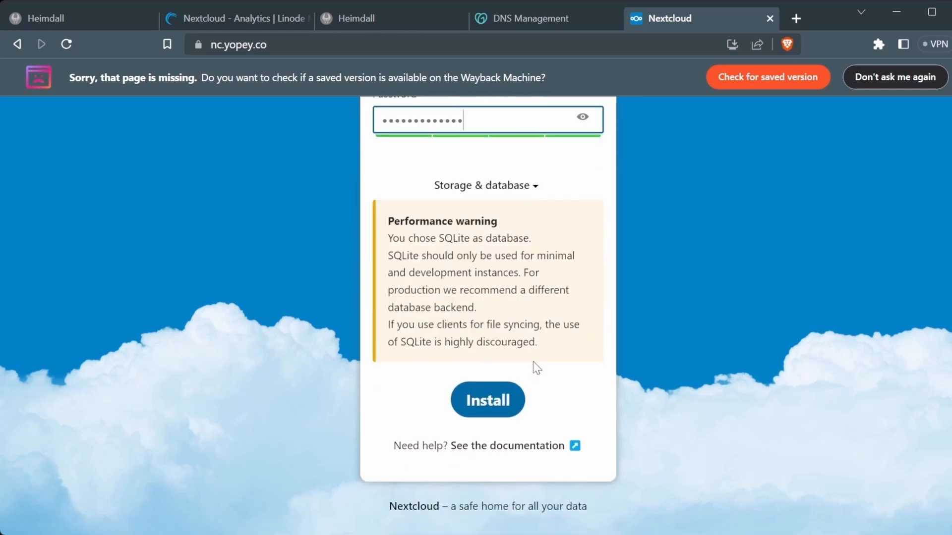
{"action": "left_click", "coordinate": [488, 400]}
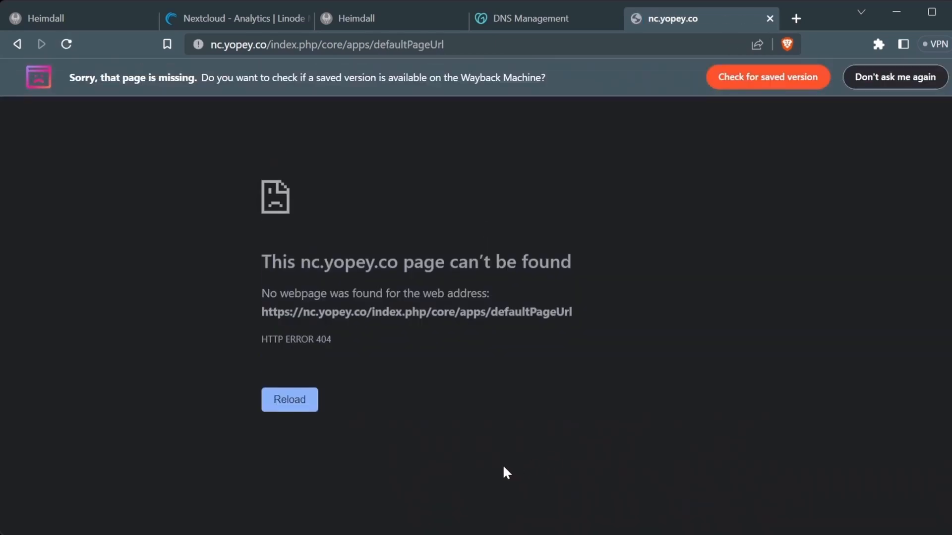
{"action": "mouse_move", "coordinate": [523, 196]}
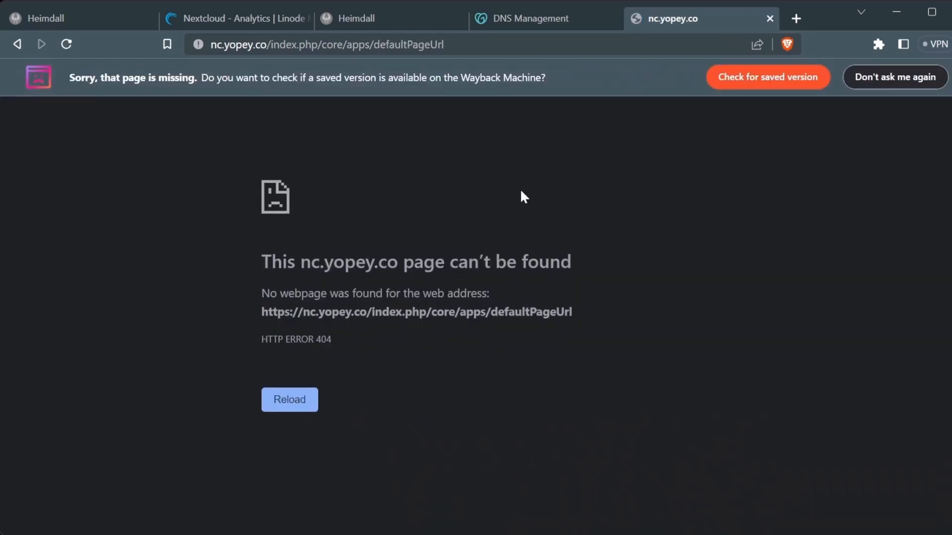
Load nc.yopey.co in a fresh tab to reach the Nextcloud dashboard
{"action": "left_click", "coordinate": [796, 19]}
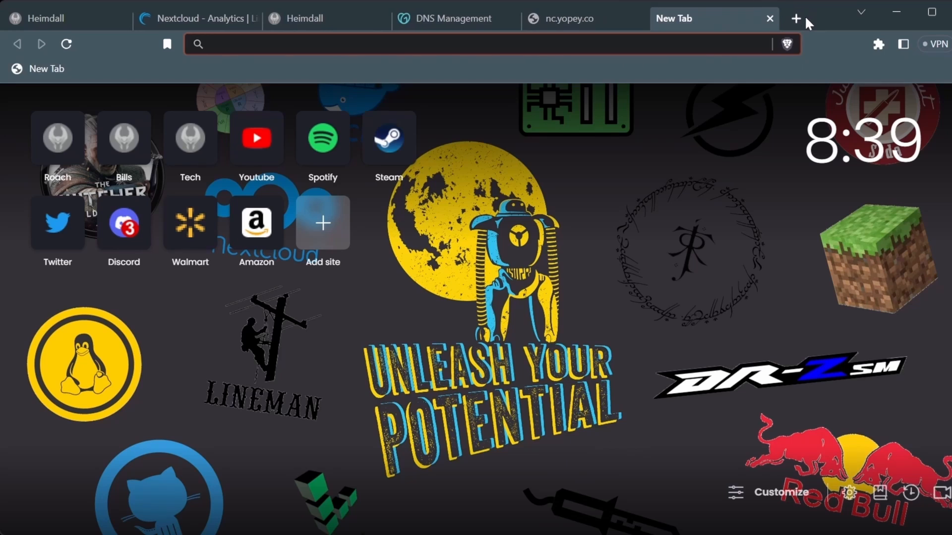
{"action": "left_click", "coordinate": [486, 44]}
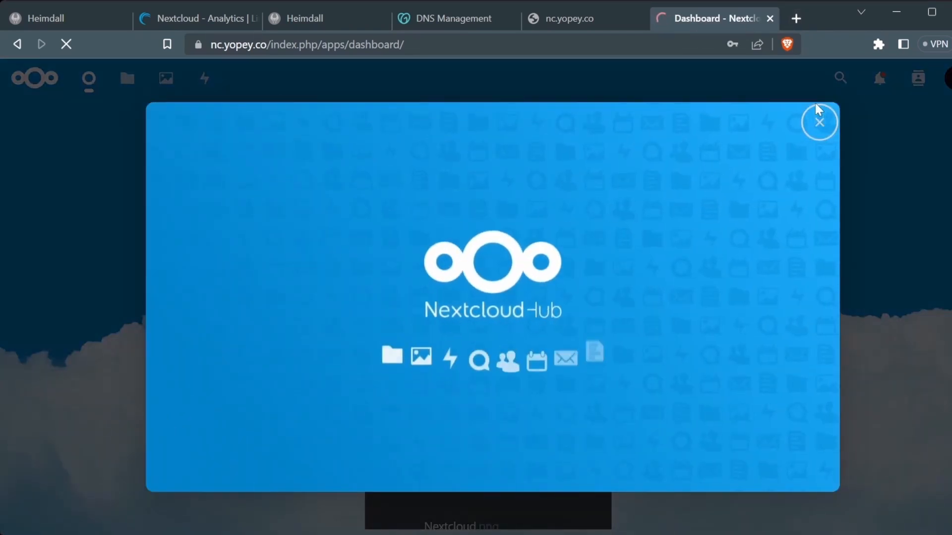
Dismiss the Nextcloud Hub welcome splash and view the Files list with Documents, Photos and Templates
{"action": "left_click", "coordinate": [819, 122]}
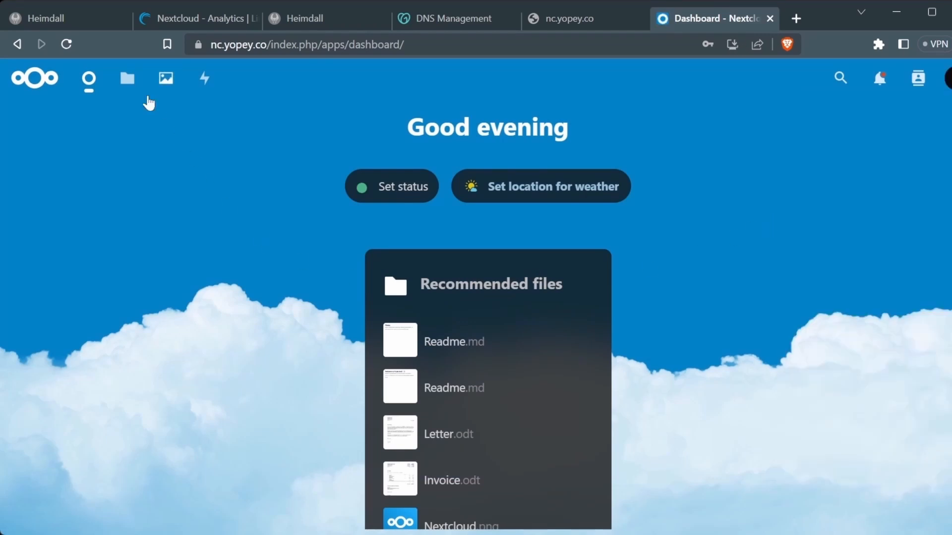
{"action": "left_click", "coordinate": [127, 77]}
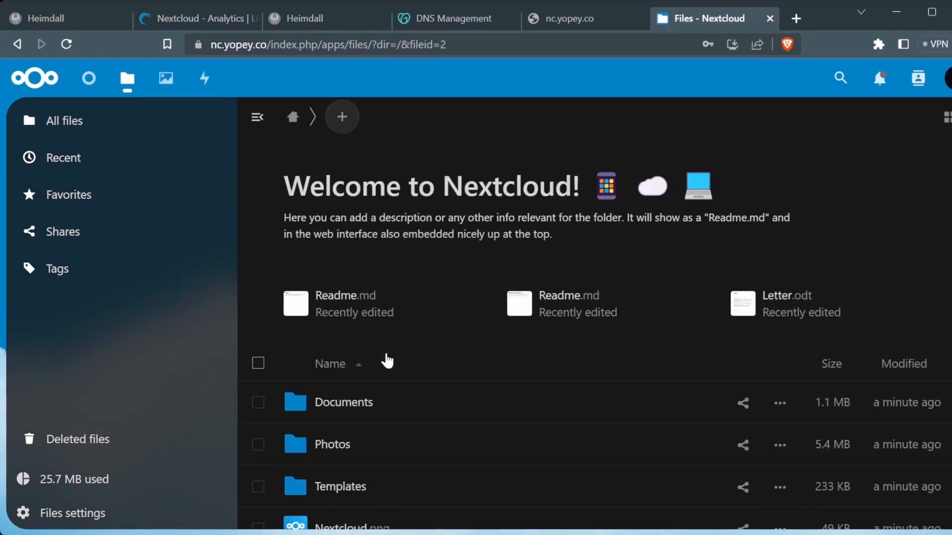
{"action": "mouse_move", "coordinate": [497, 411]}
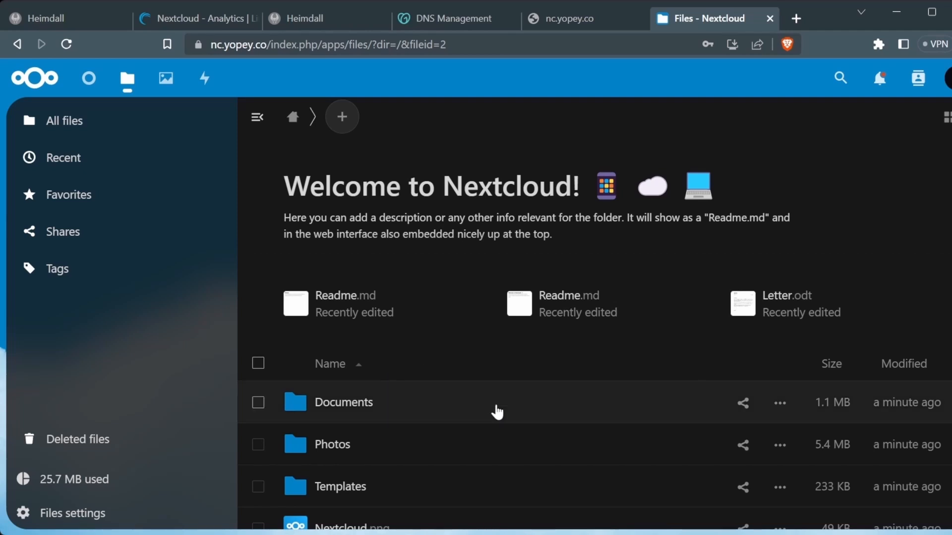